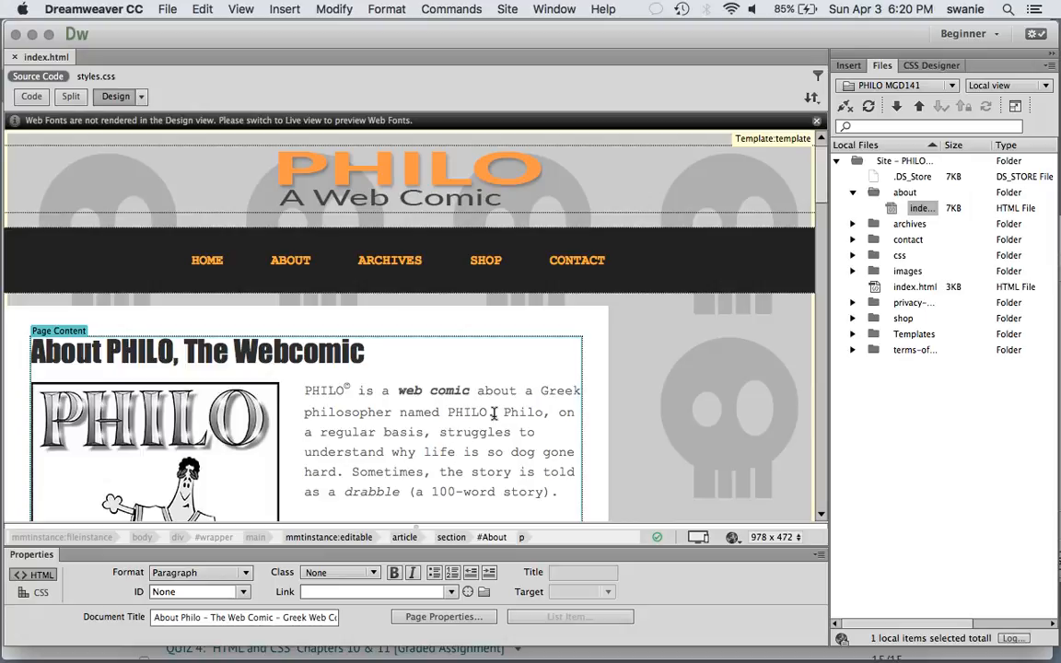
View the About page's HTML source and styles.css, selecting the #444 body colour.
click(454, 451)
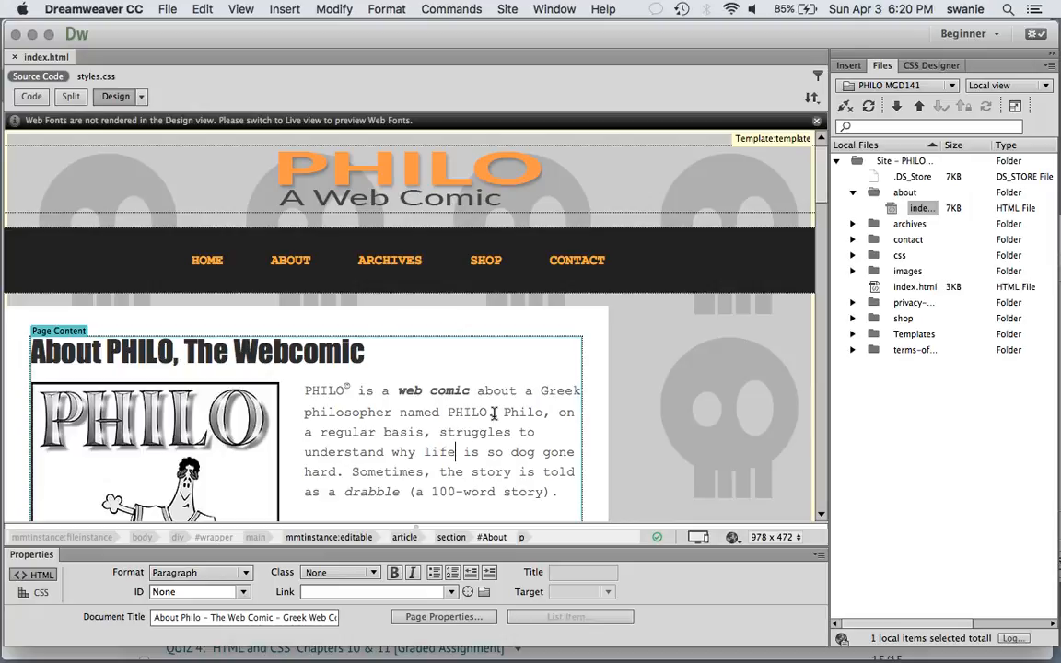
scroll(down, 3)
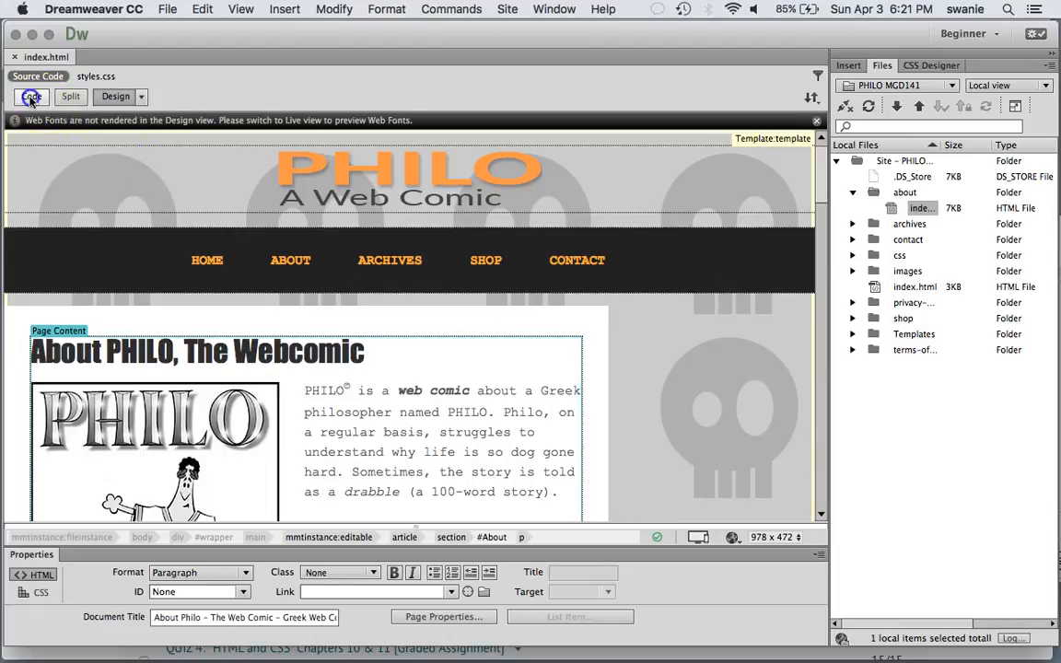
click(32, 95)
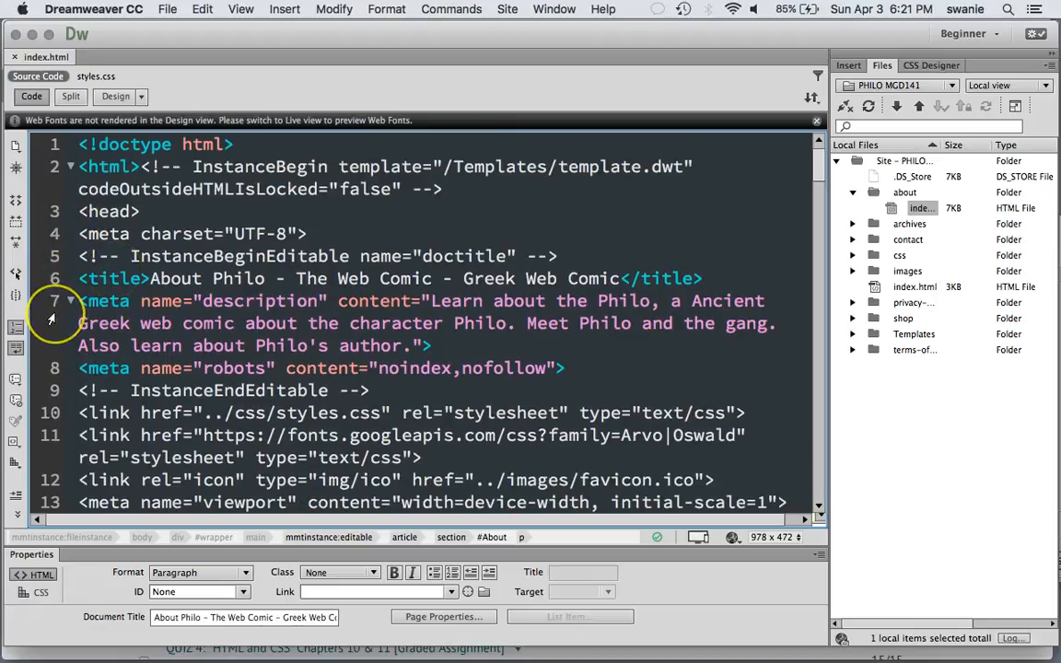
scroll(down, 3)
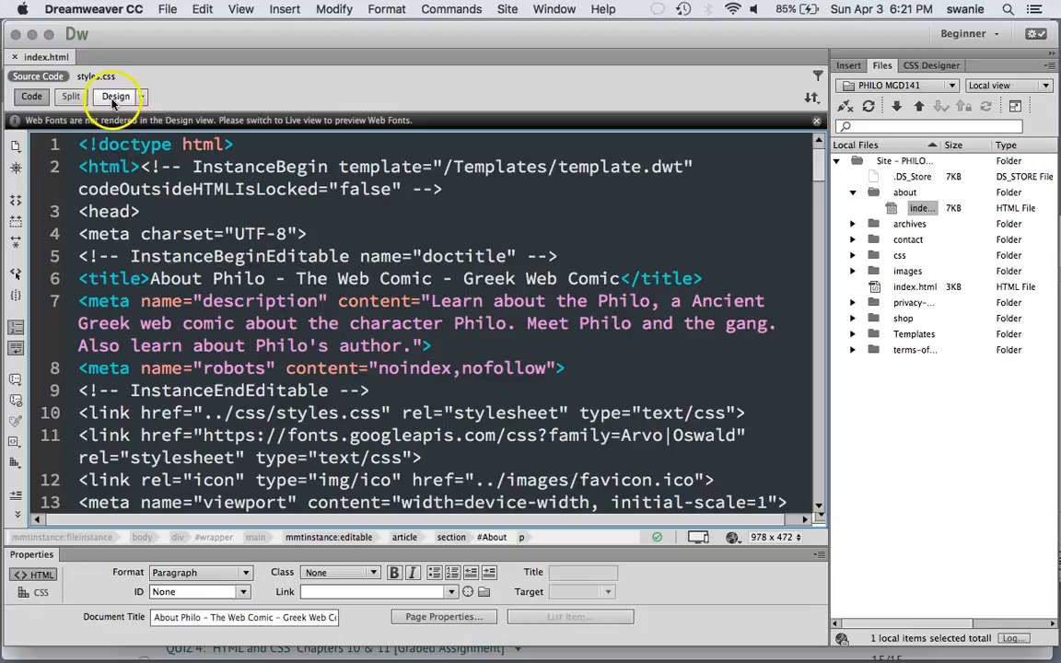
click(95, 75)
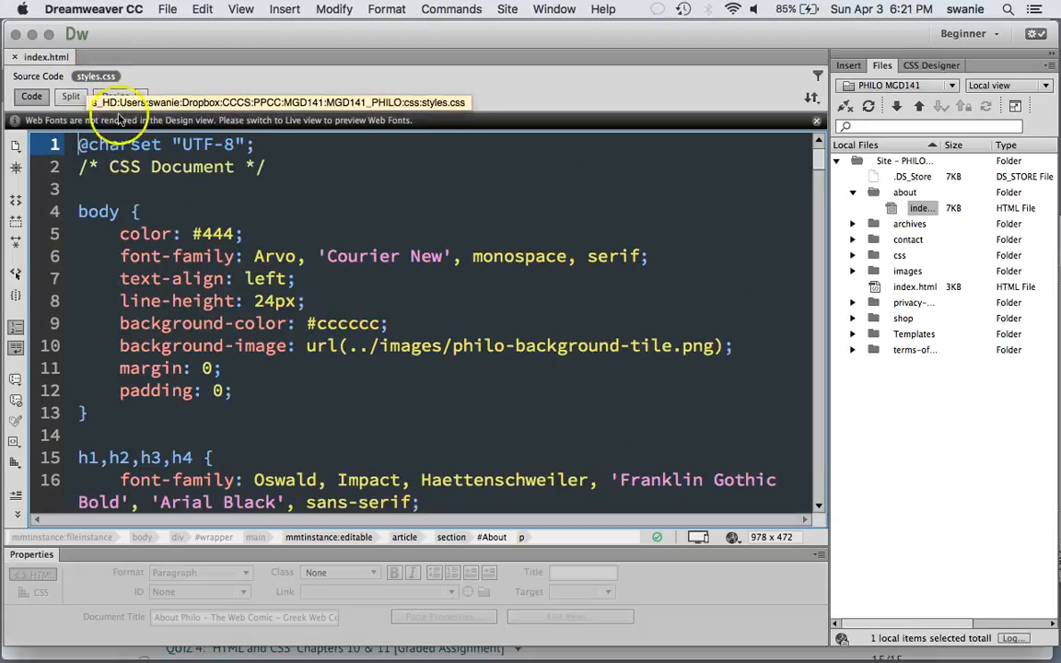
double_click(212, 232)
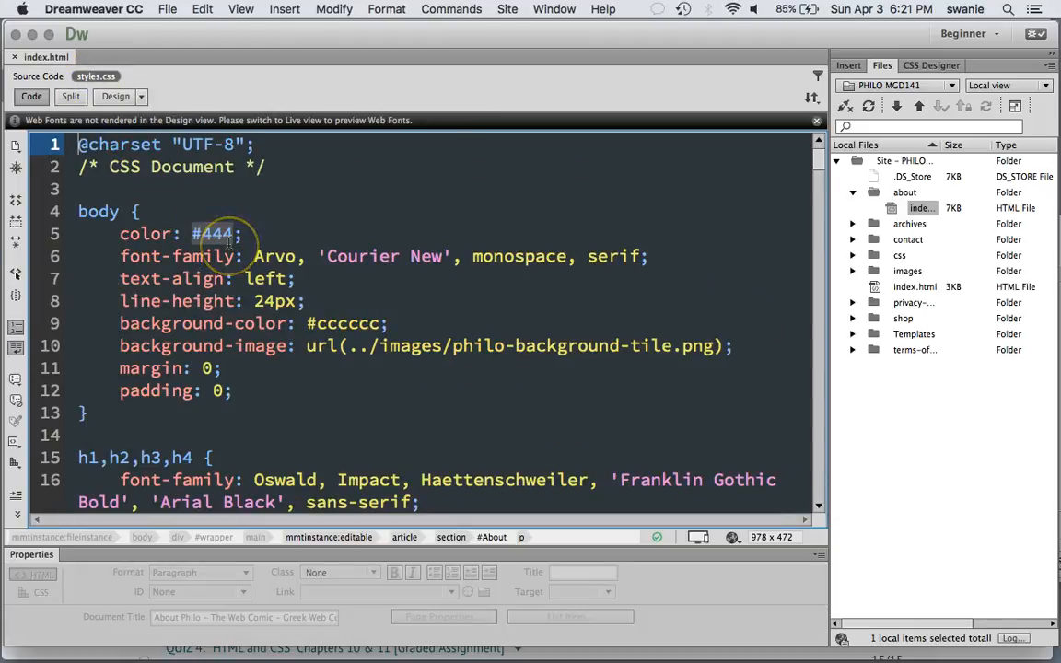
scroll(down, 3)
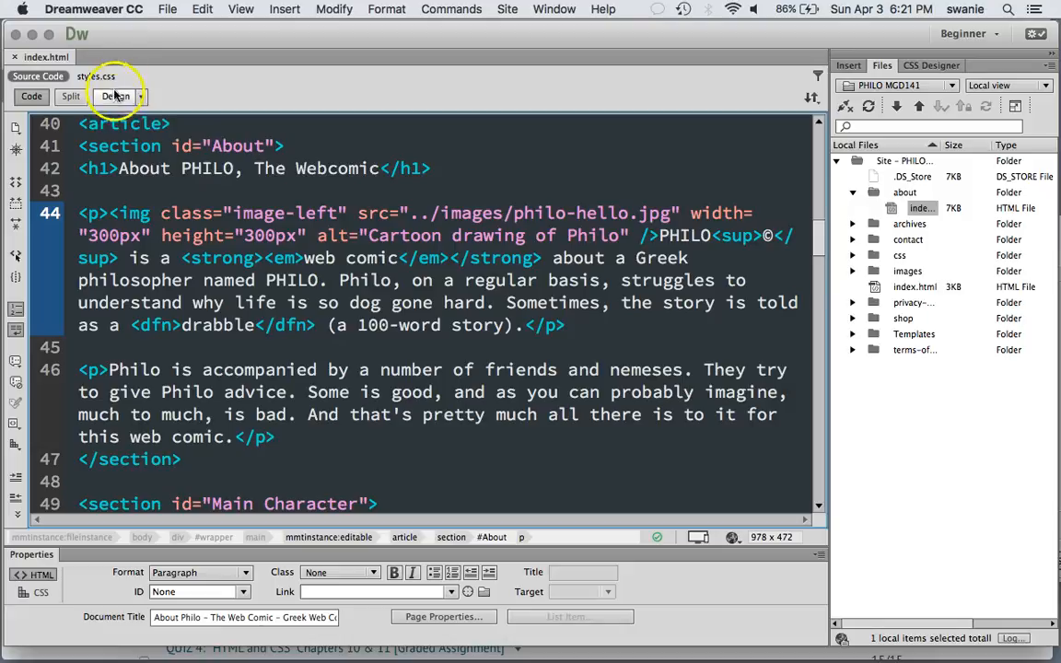
Return to Design view and load validator.w3.org in a new Safari tab.
click(114, 96)
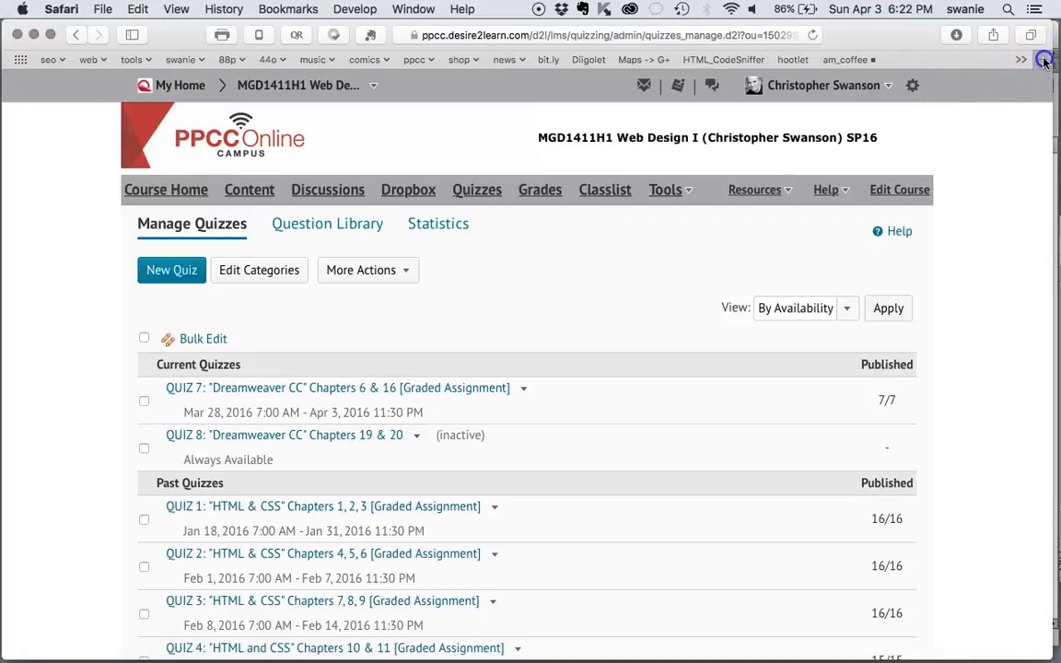
text(VA)
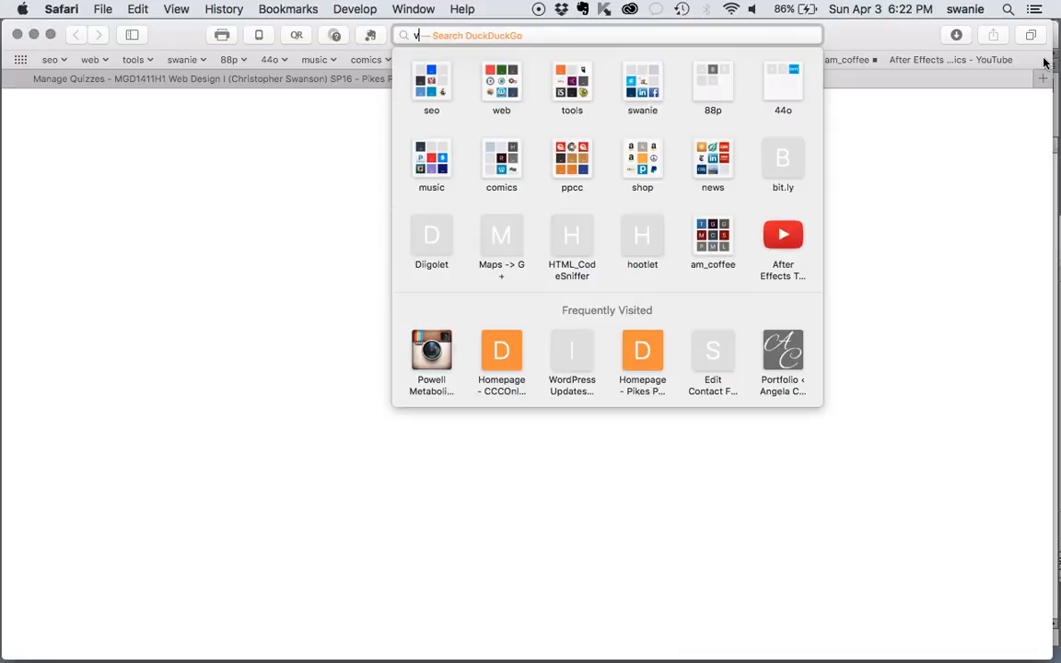
text(alidator.w3.org)
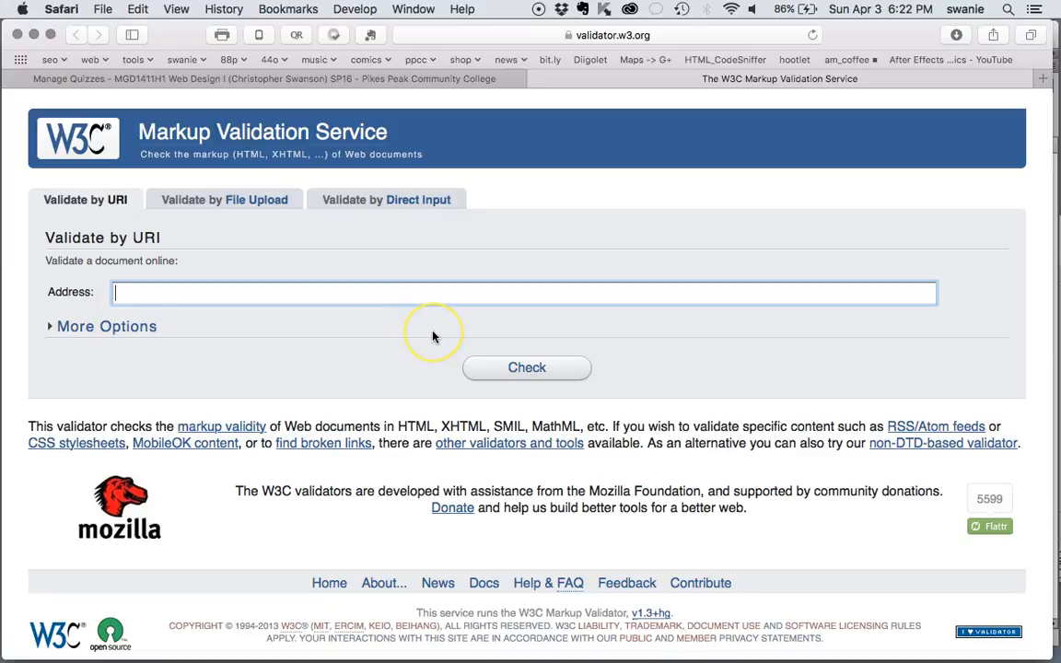
mouse_move(108, 147)
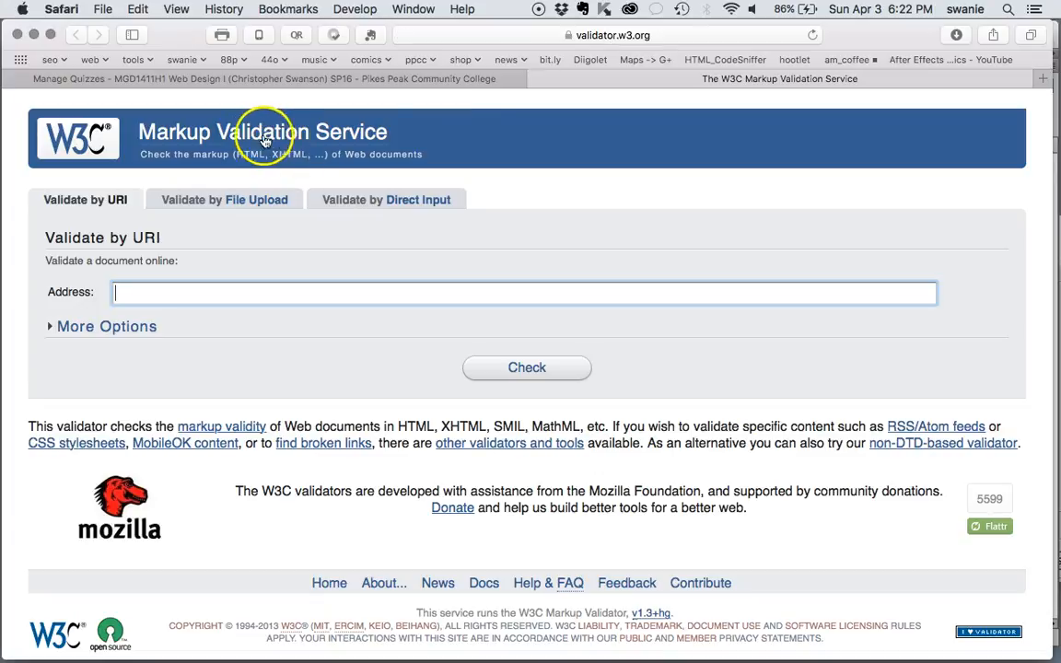
mouse_move(413, 71)
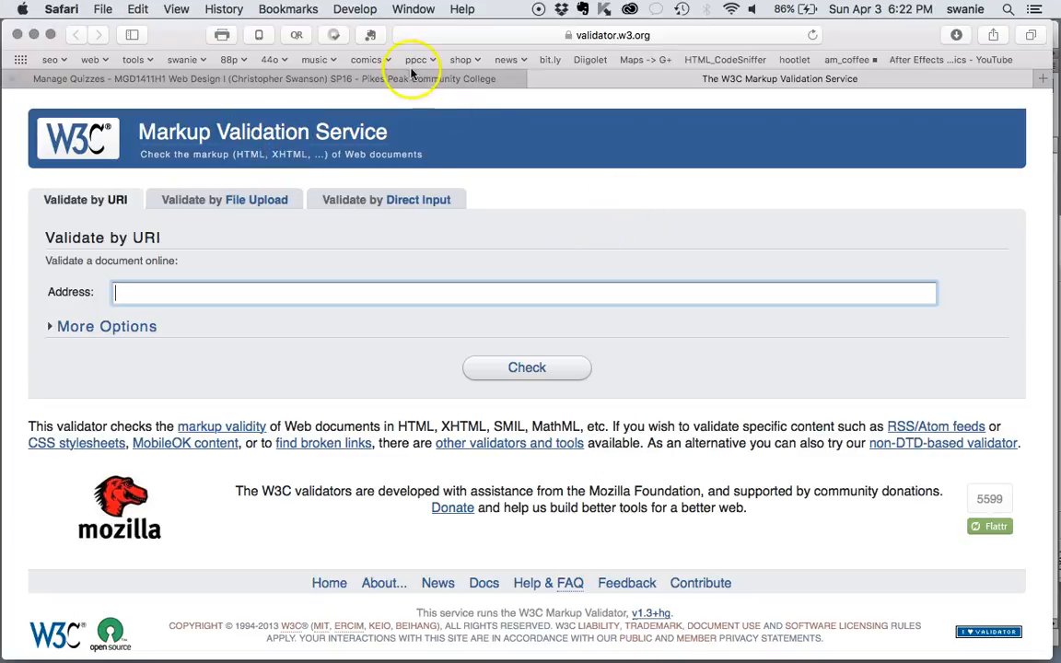
mouse_move(244, 631)
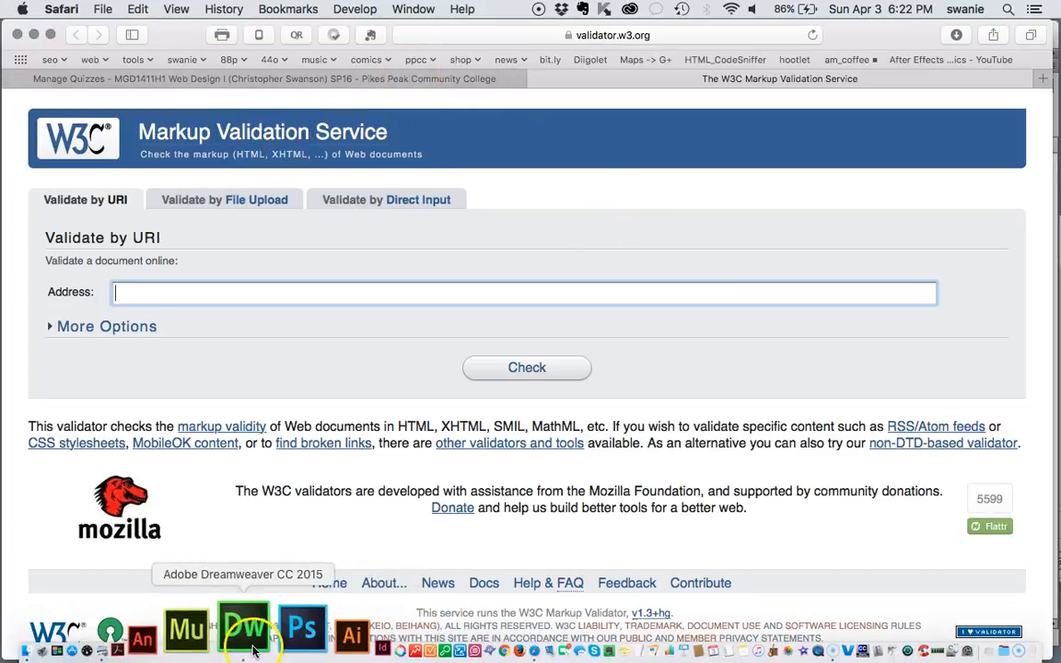
Back in Dreamweaver, choose File > Validate > Validate Current Document (W3C).
click(244, 631)
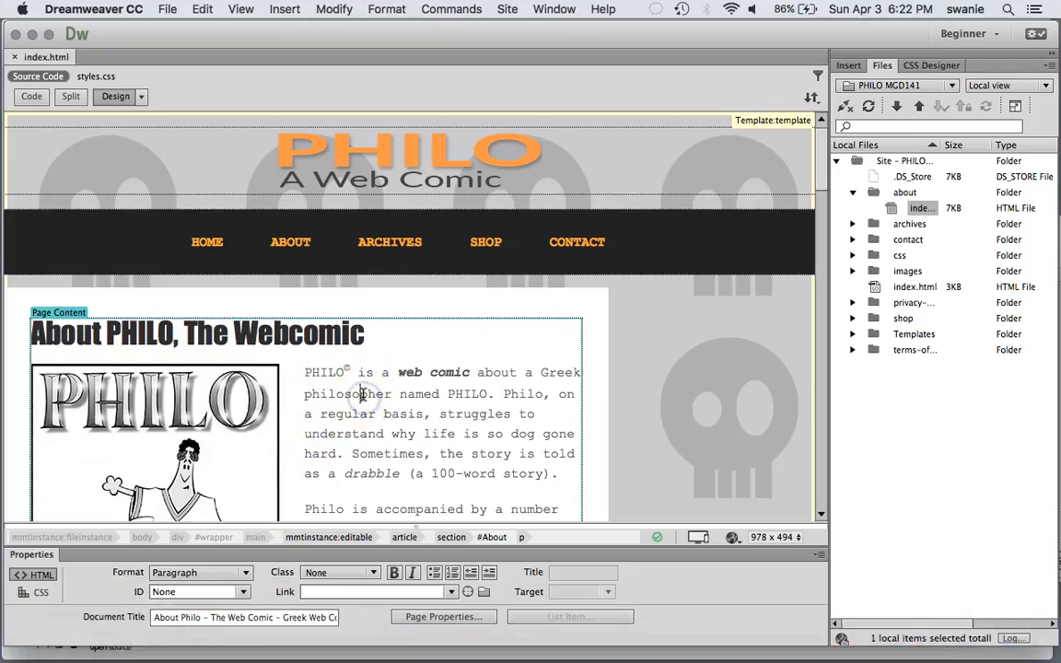
mouse_move(460, 28)
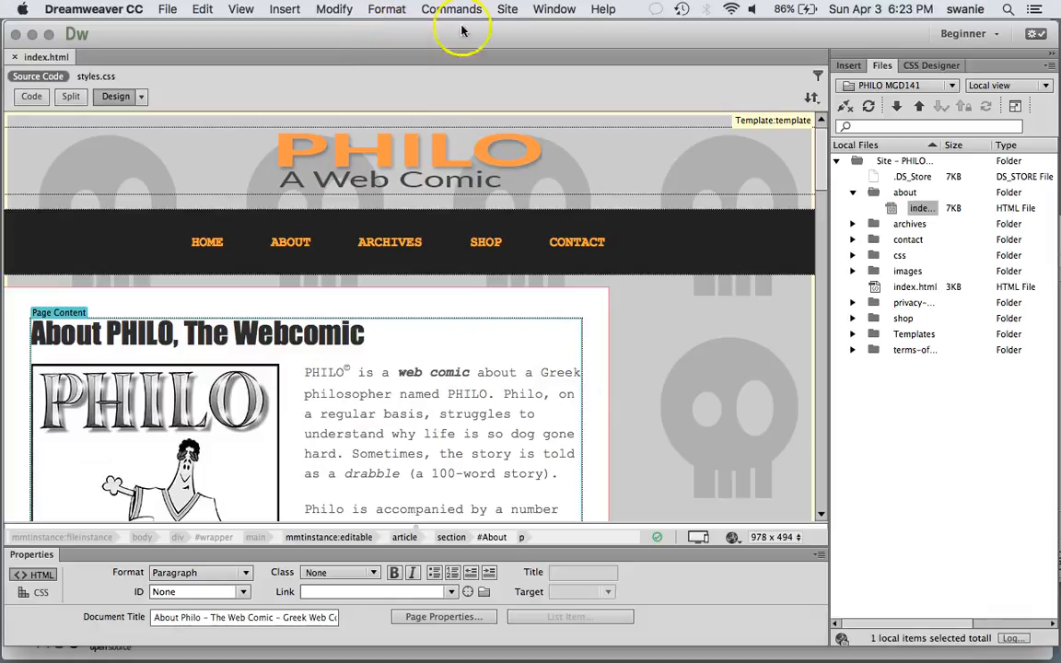
click(202, 9)
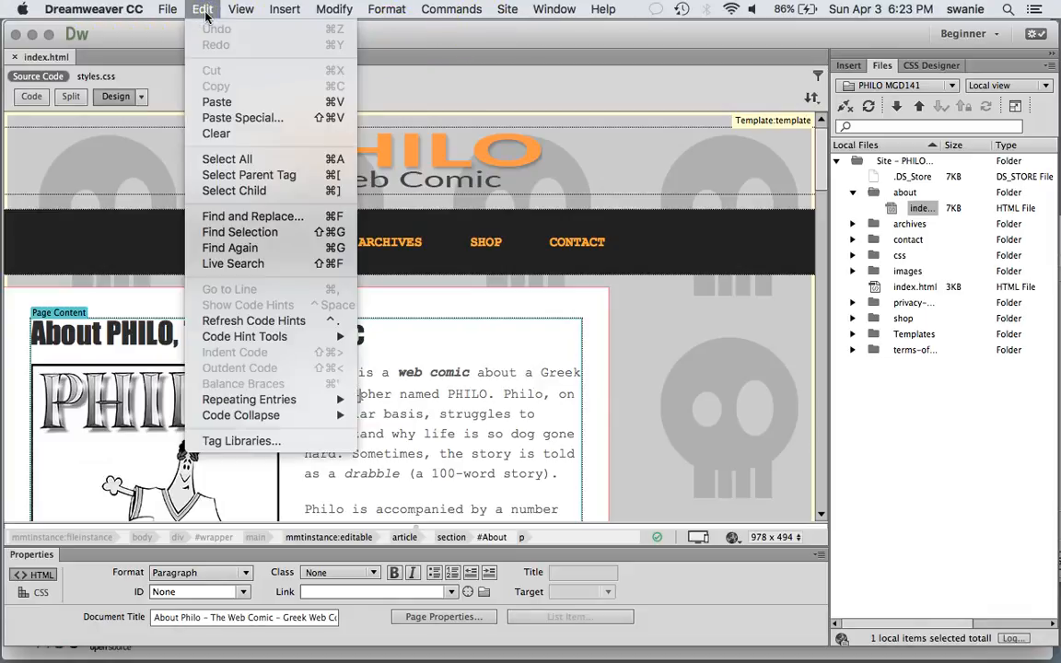
click(167, 9)
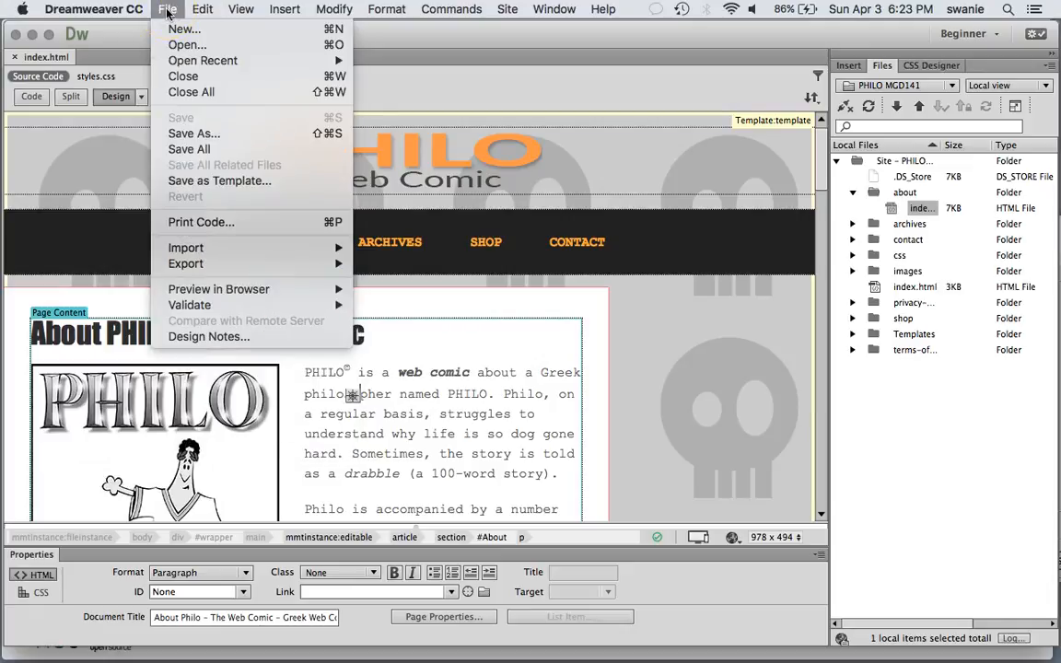
mouse_move(190, 305)
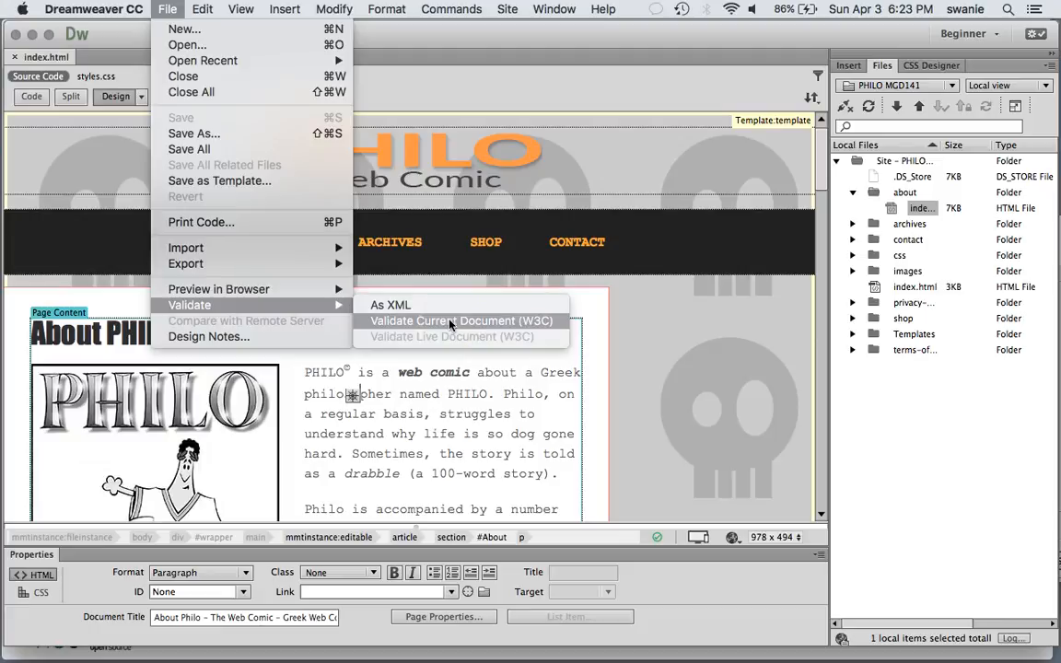
click(461, 320)
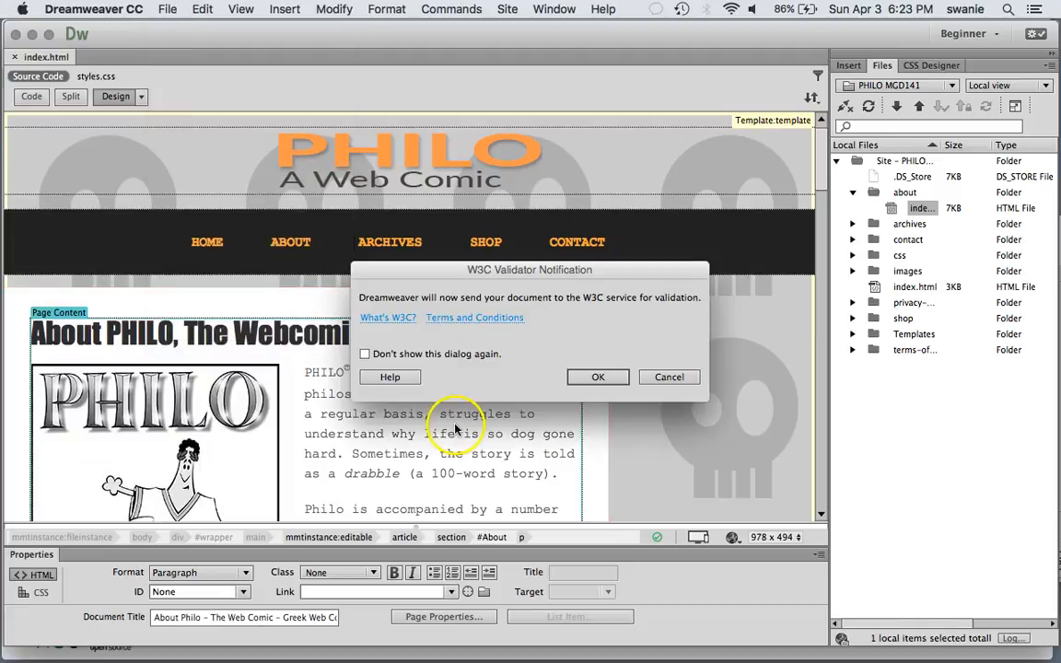
mouse_move(635, 318)
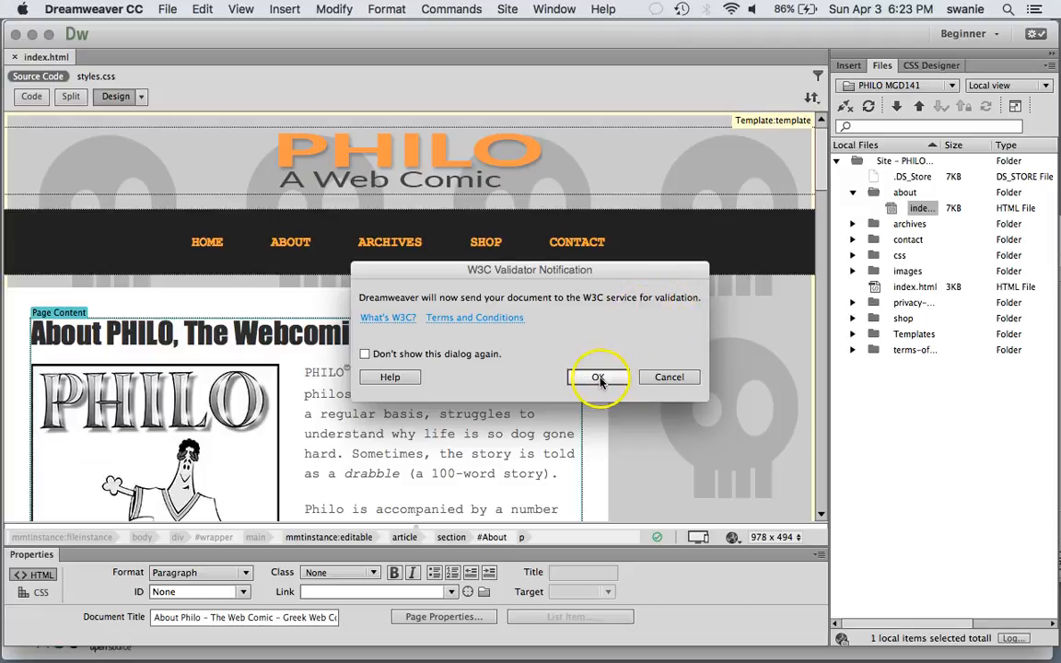
Confirm the W3C Validator Notification, getting 15 errors and 2 warnings.
click(599, 377)
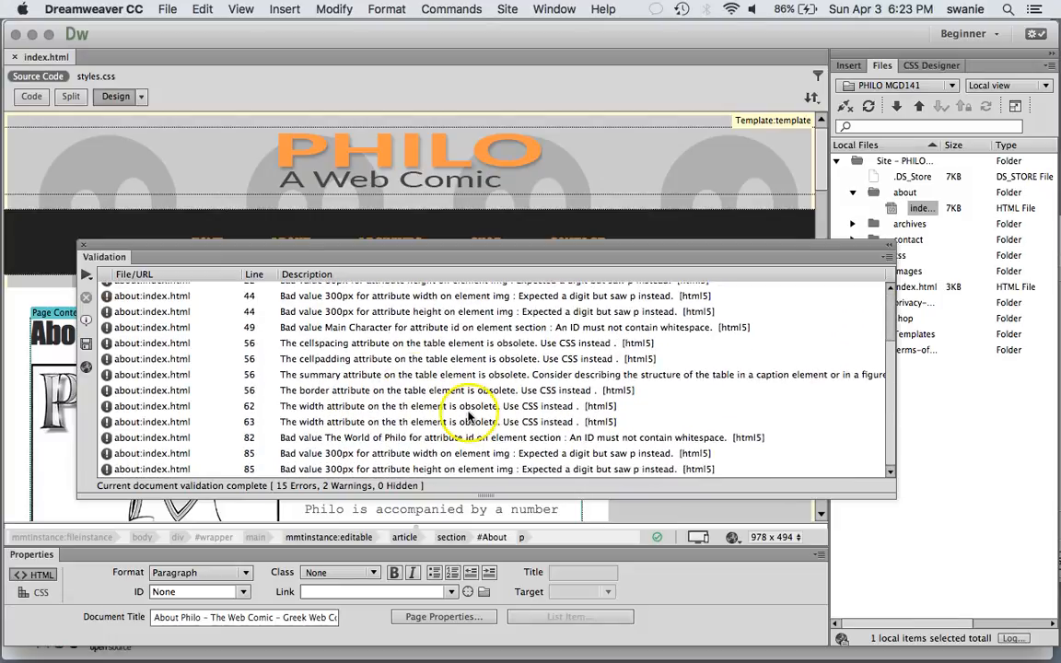
mouse_move(427, 424)
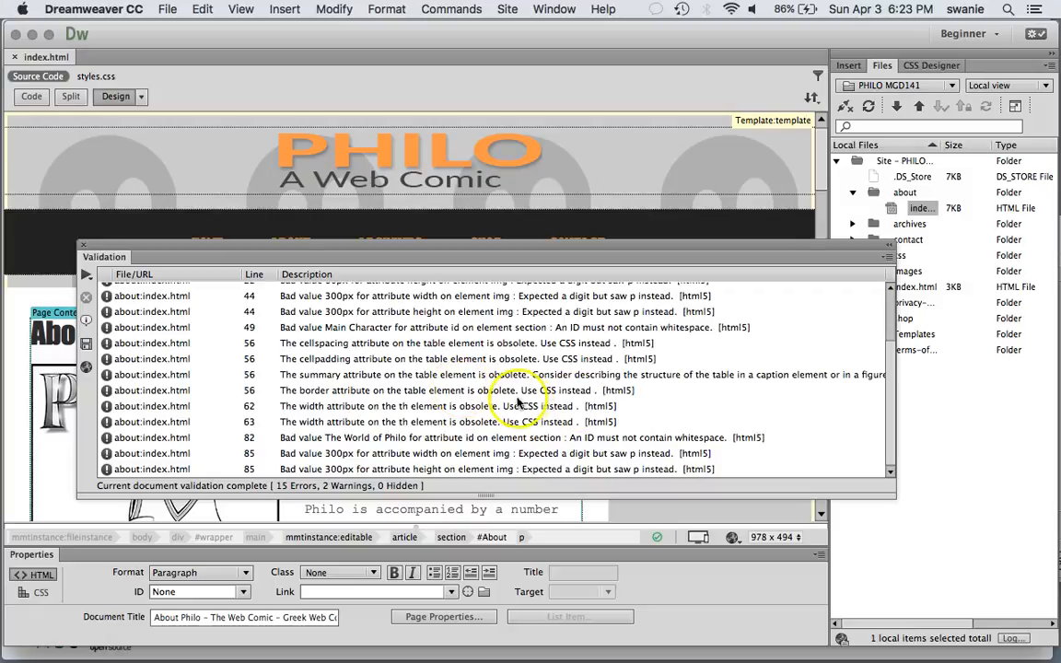
mouse_move(580, 398)
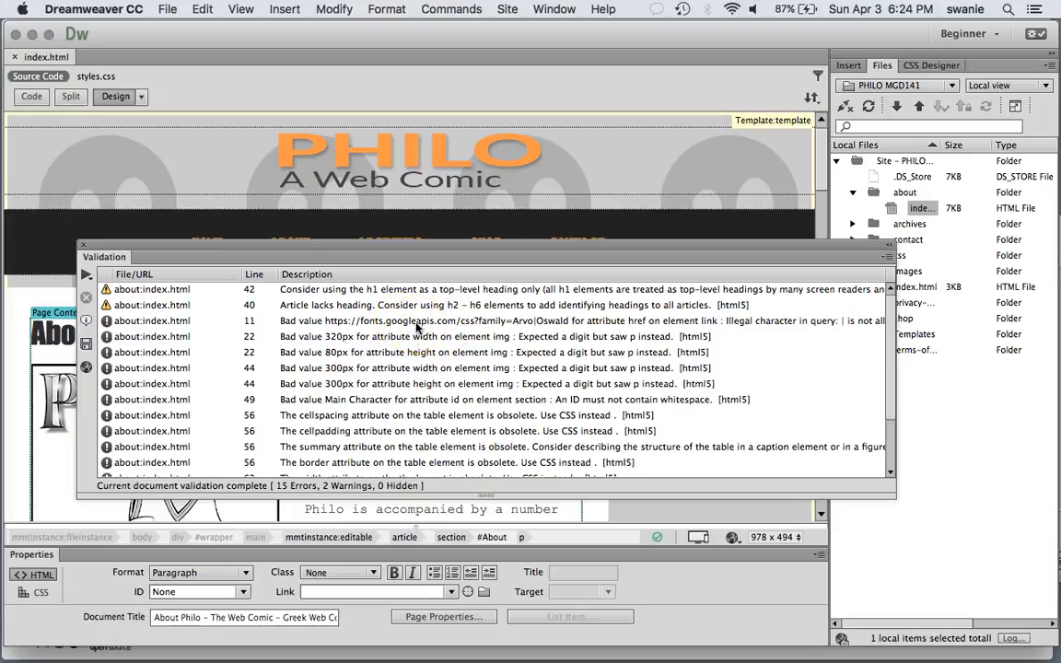
Select the line 11 illegal '|' Google Fonts link error and scroll through all results.
click(415, 321)
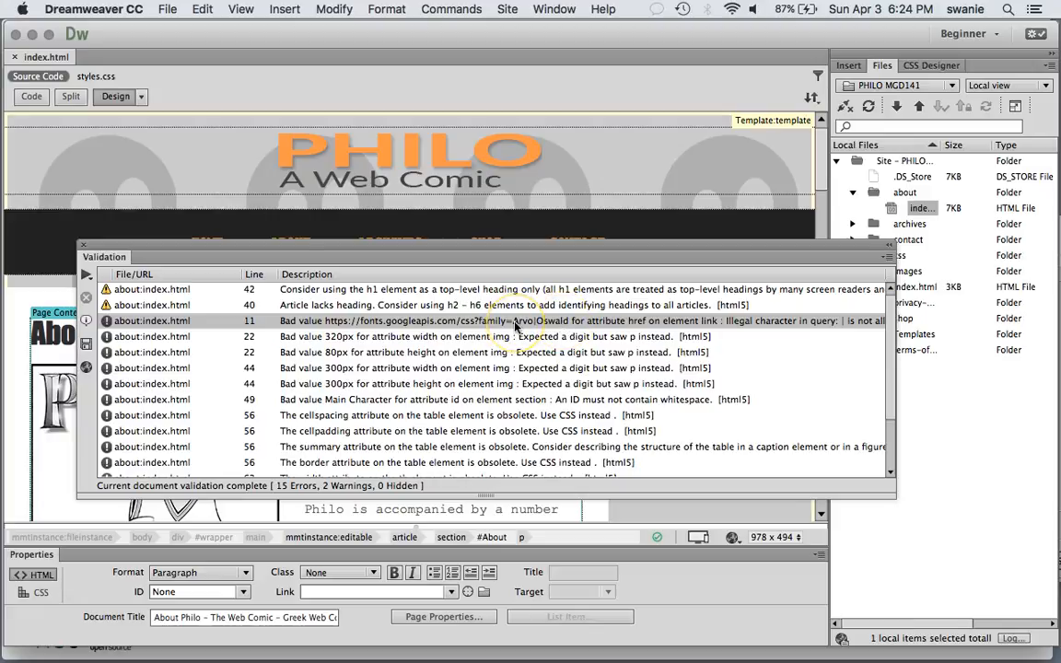
scroll(down, 3)
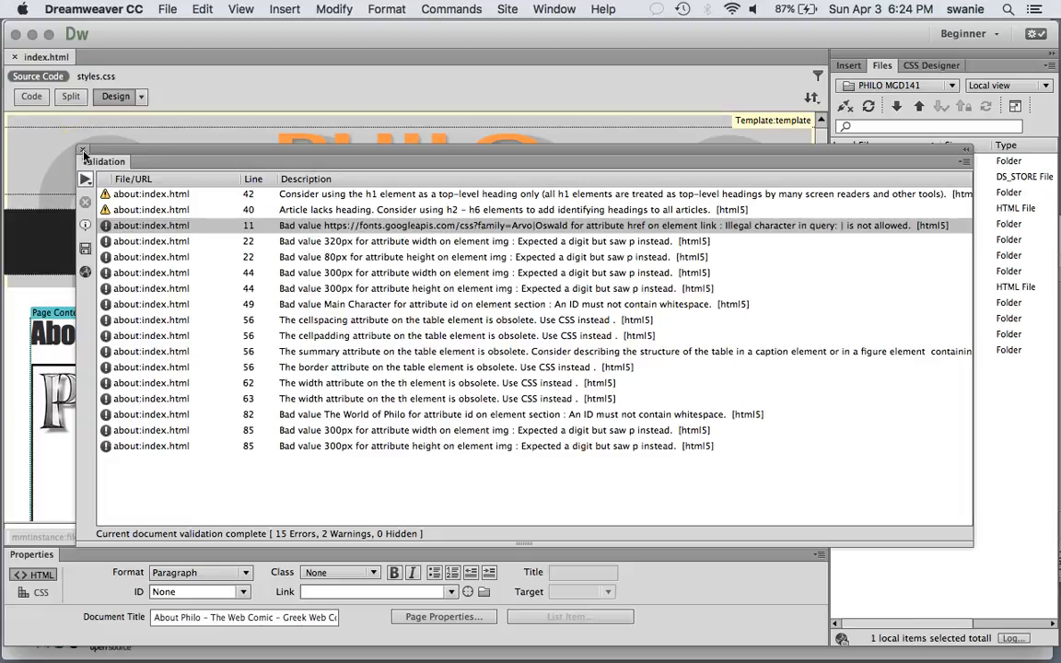
Dismiss the Validation panel, returning to the About page's Design view.
click(85, 150)
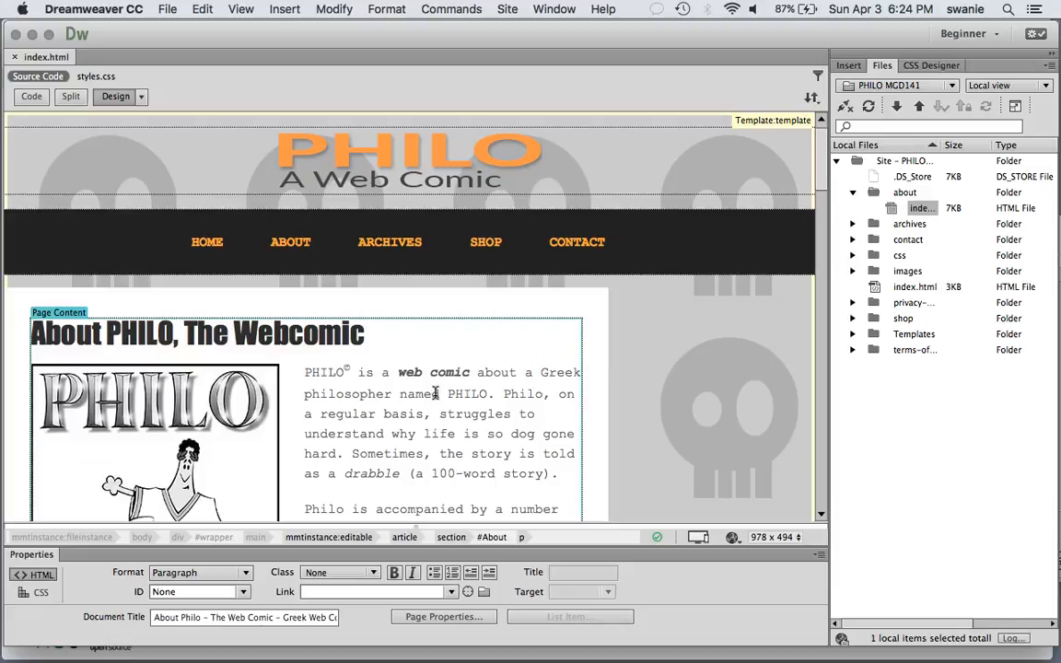
mouse_move(426, 394)
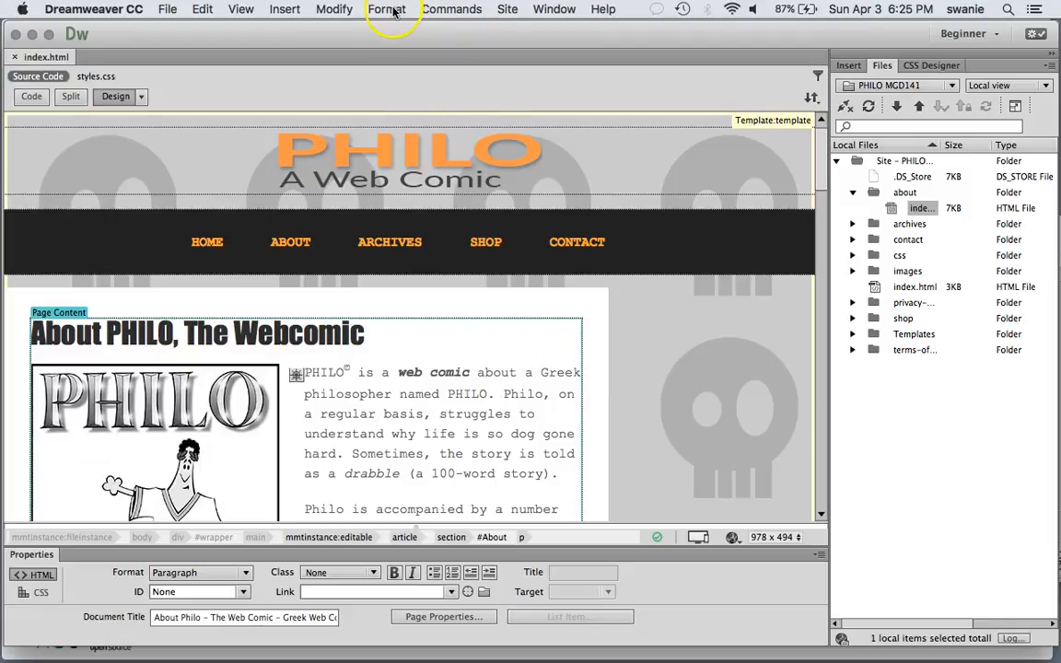
Browse the Format, Commands, Edit and File menus, ending back on Commands.
click(386, 9)
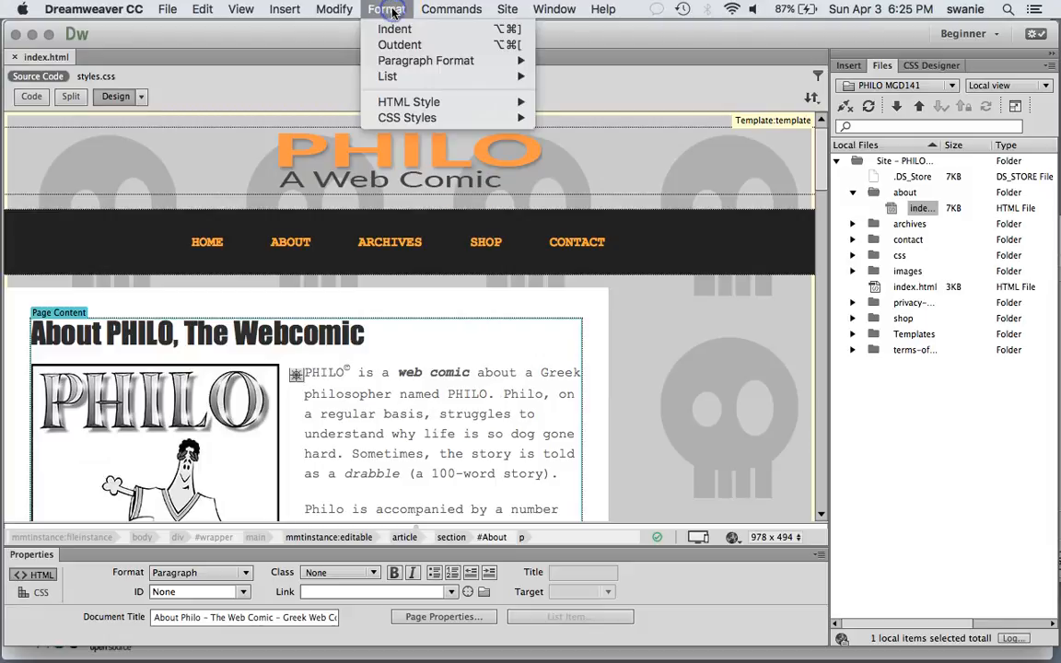
click(451, 10)
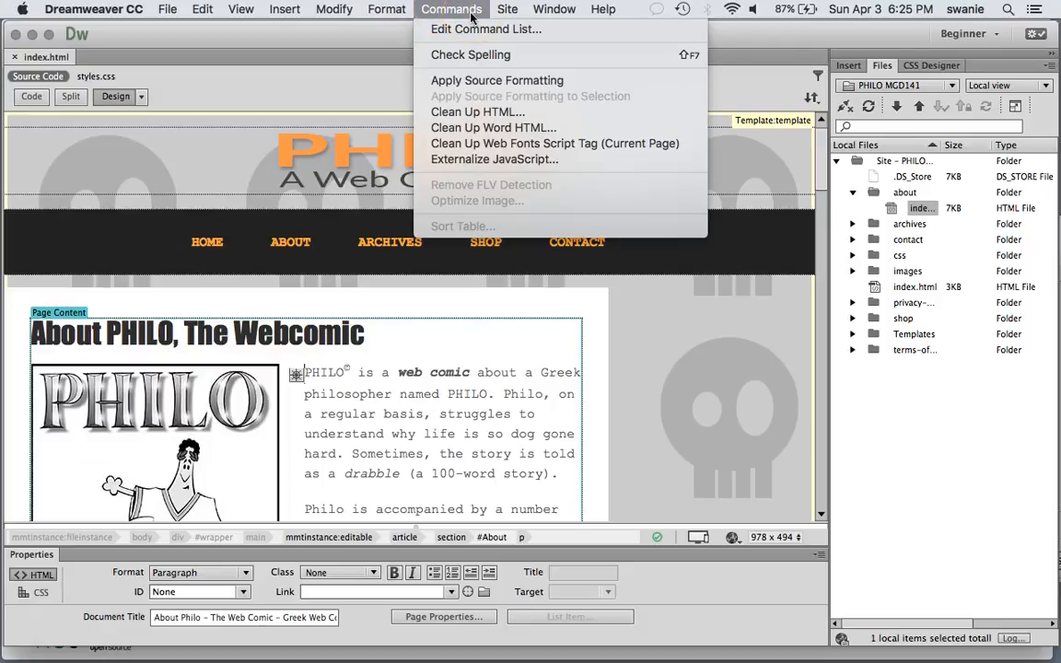
click(202, 9)
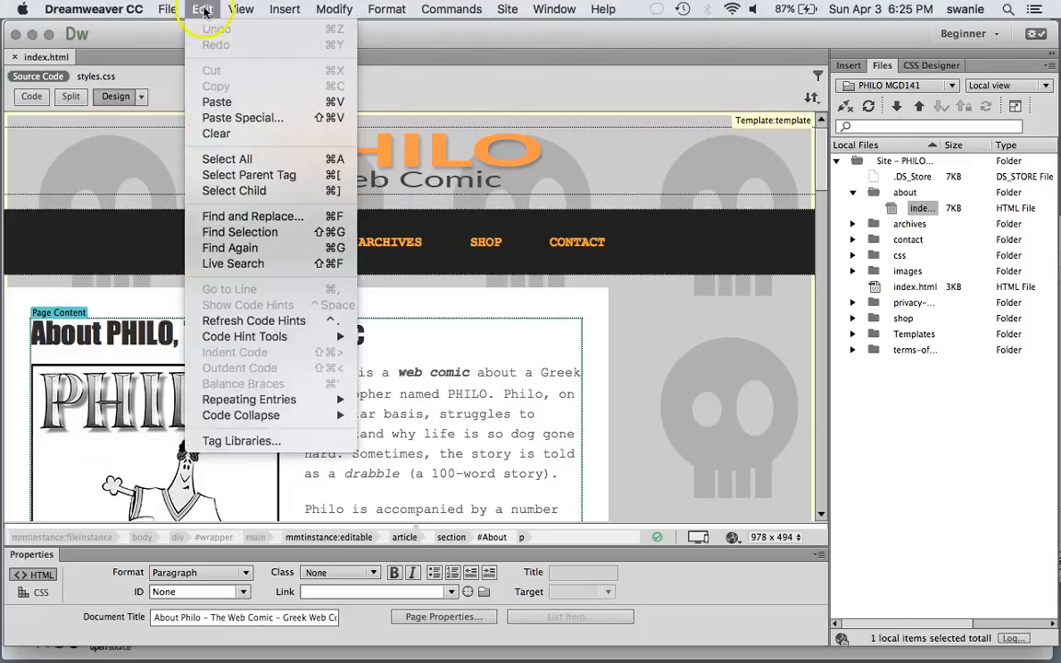
click(167, 9)
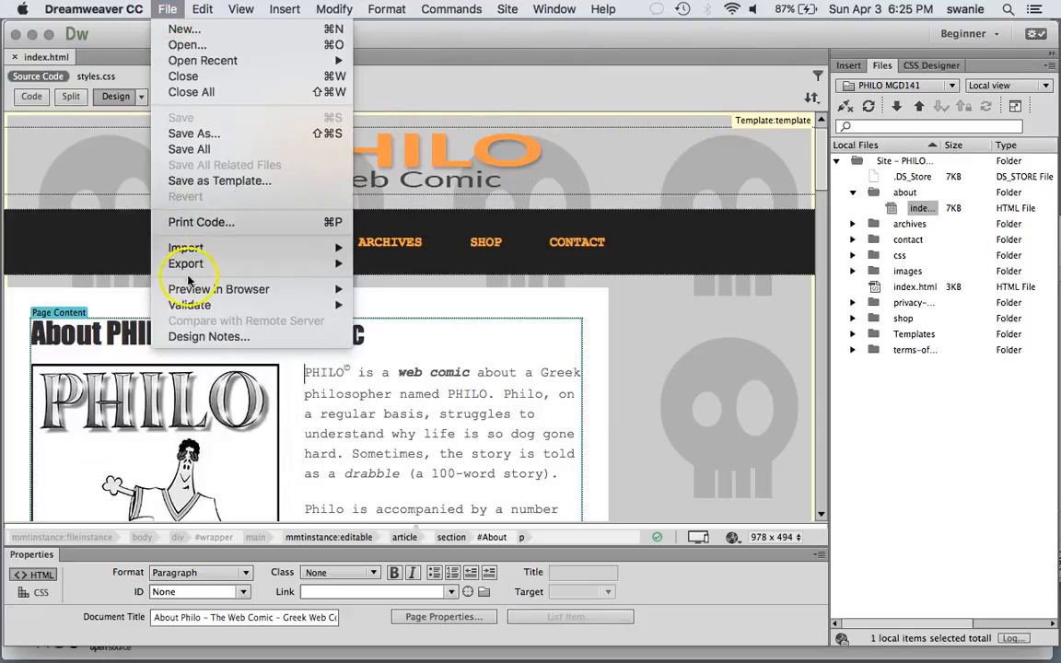
click(451, 9)
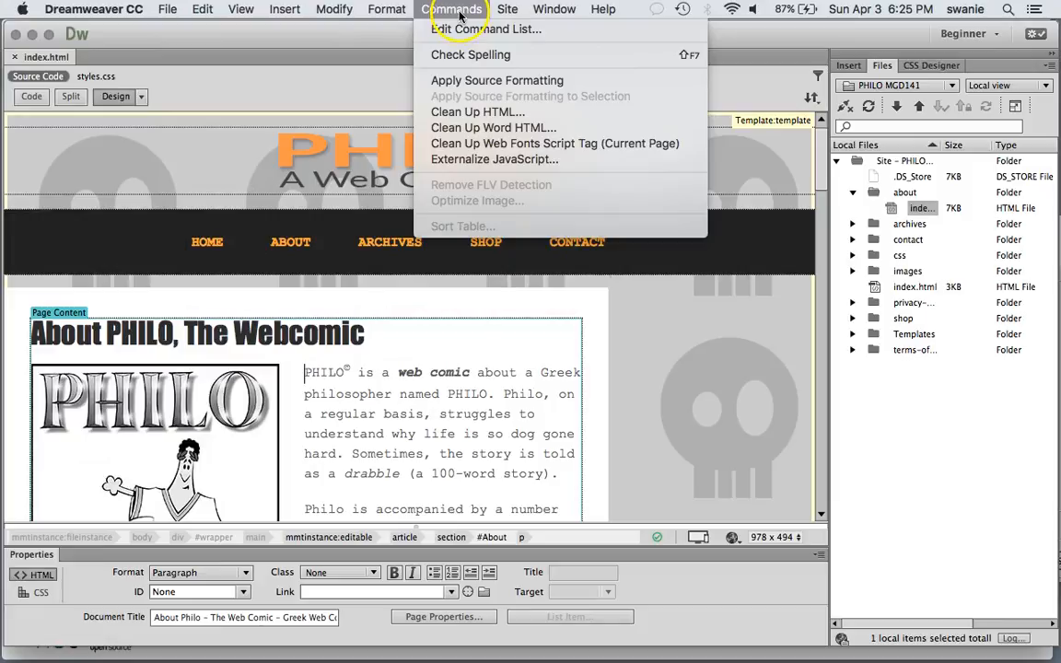
mouse_move(469, 54)
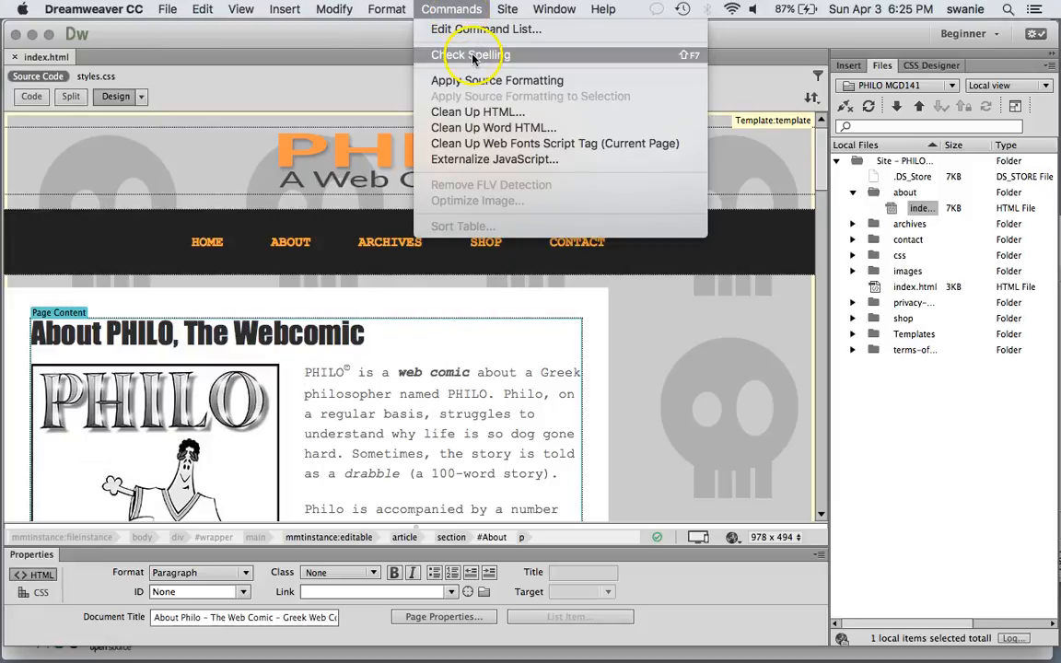
Run Check Spelling on the About page and ignore all occurrences of Philo.
click(470, 54)
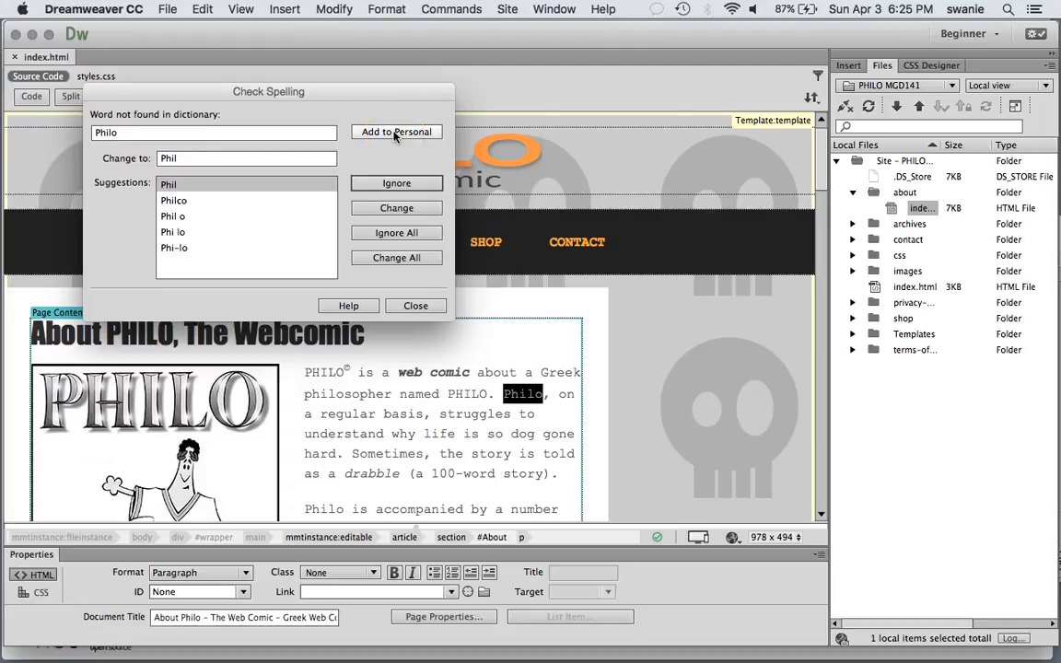
mouse_move(233, 136)
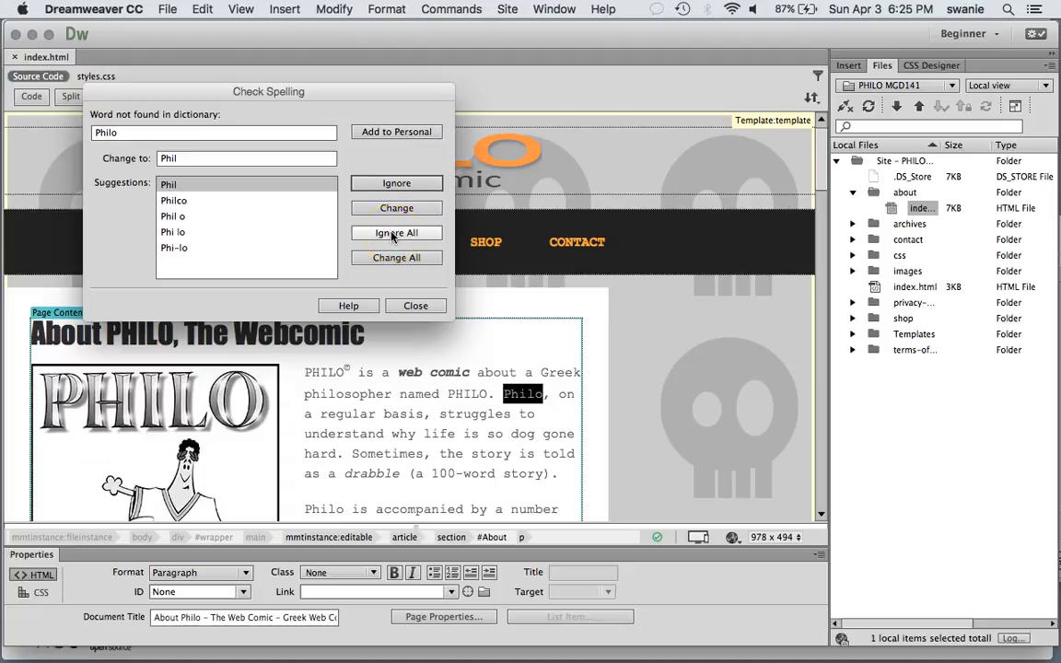
click(396, 233)
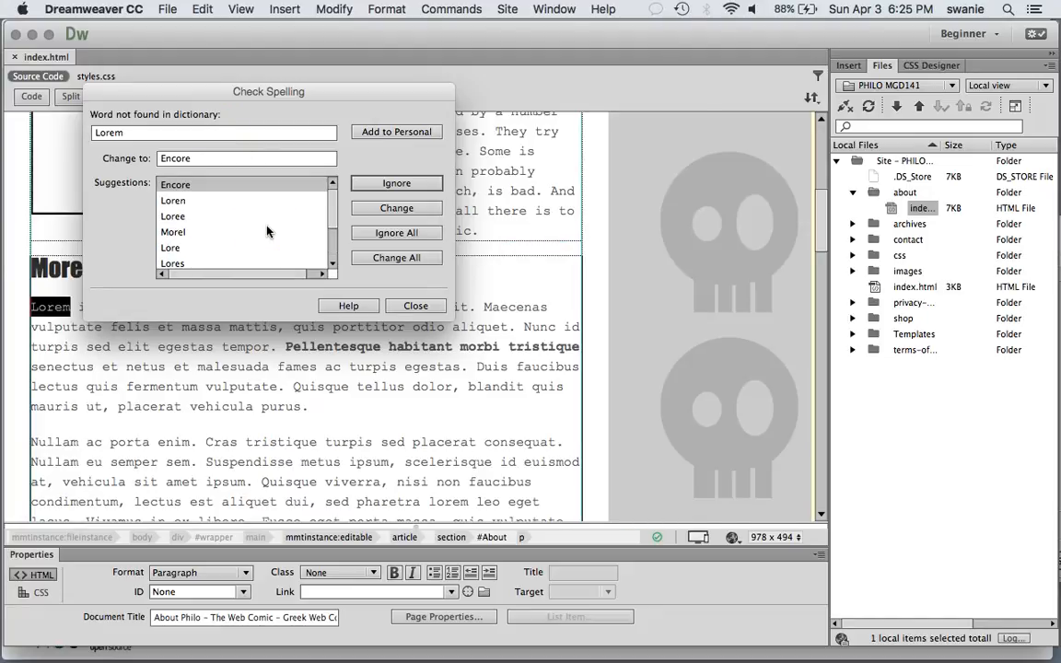
Ignore all Lorem and the next placeholder word, then select the suggestion for amet.
click(396, 232)
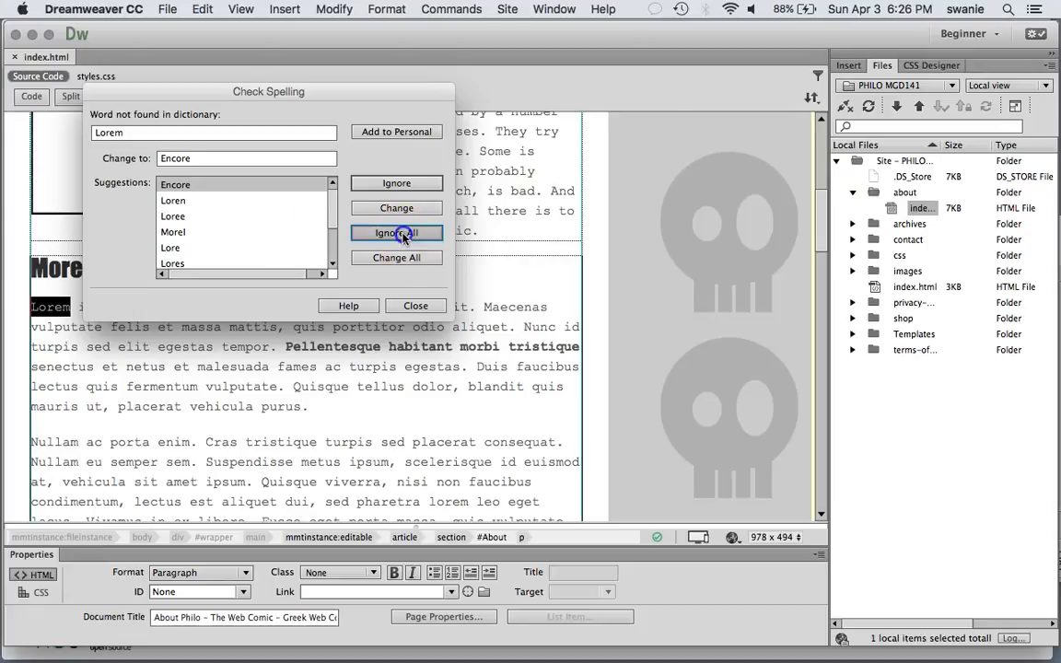
click(396, 232)
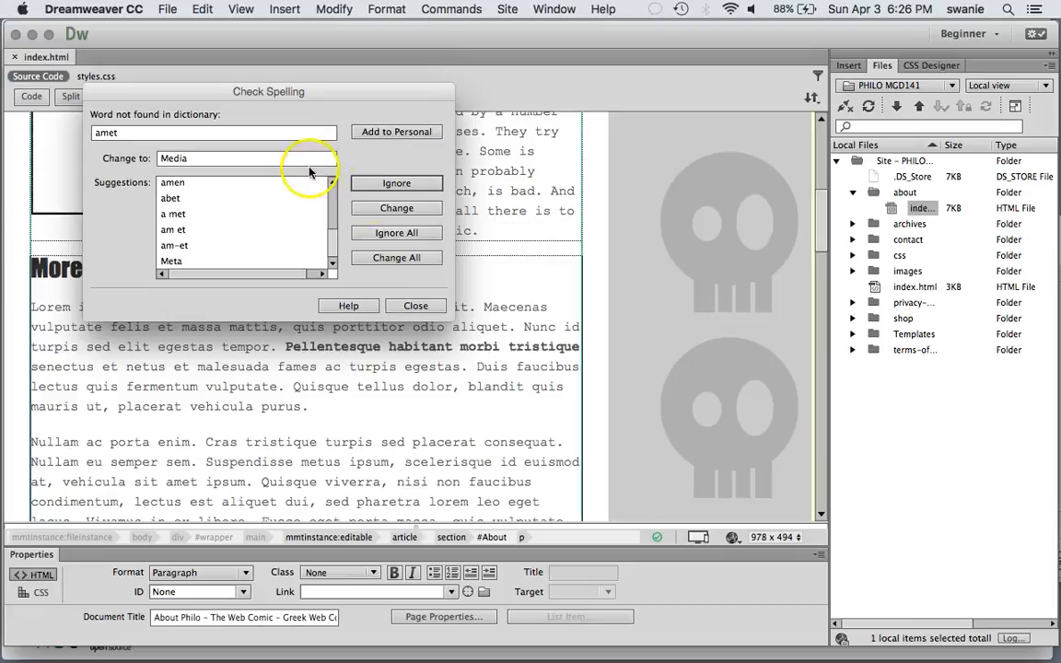
click(196, 159)
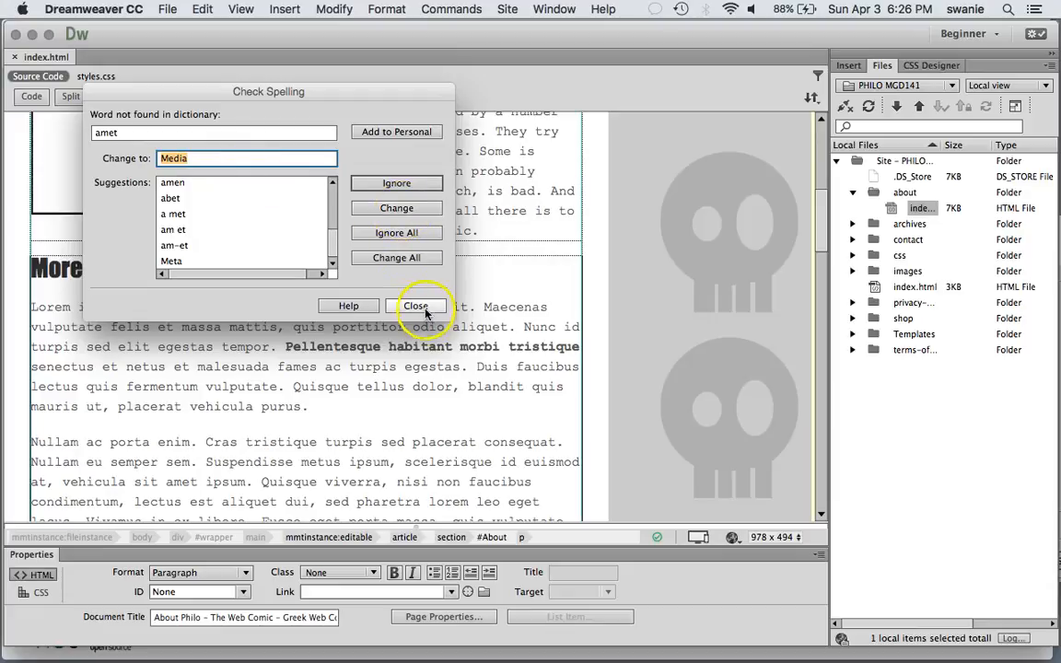
Close Check Spelling leaving amet unchanged, then open the Site menu for Check Links Sitewide.
click(415, 305)
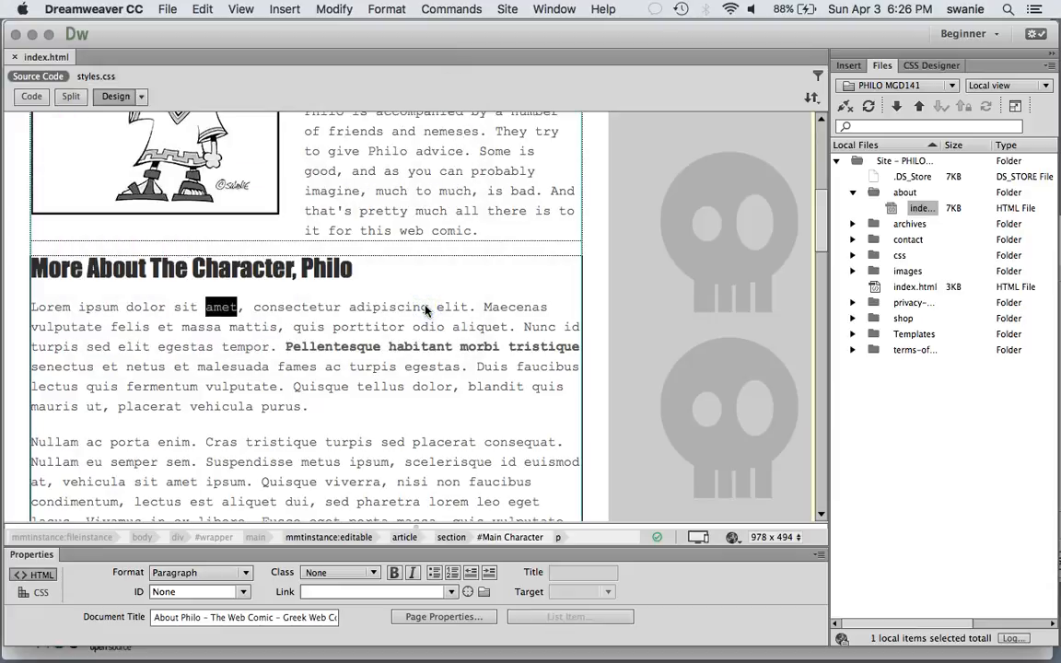
click(425, 306)
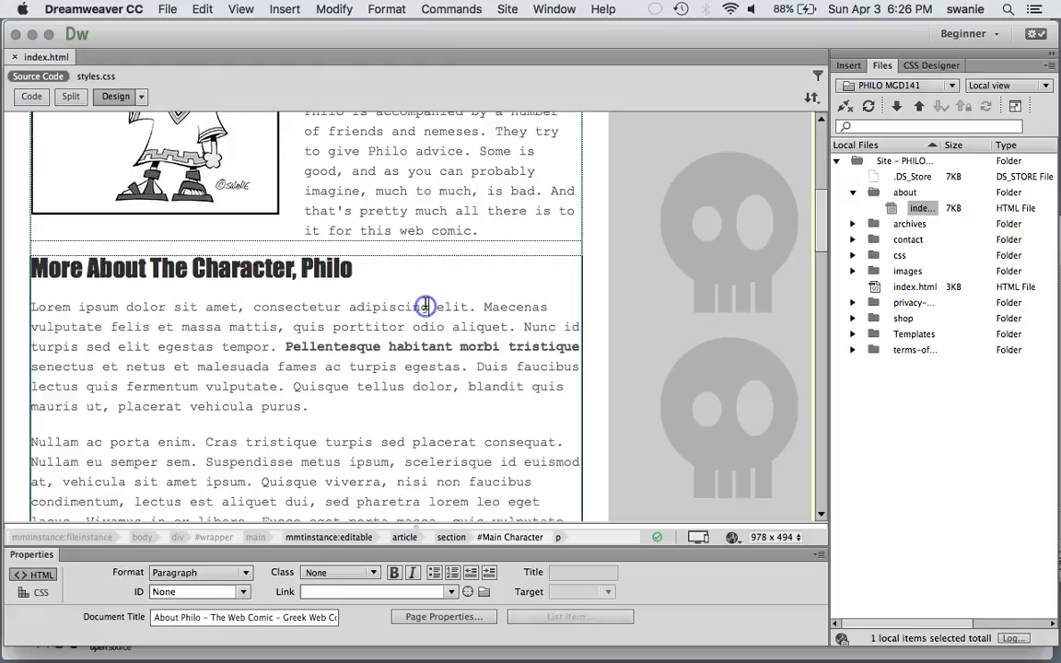
mouse_move(434, 19)
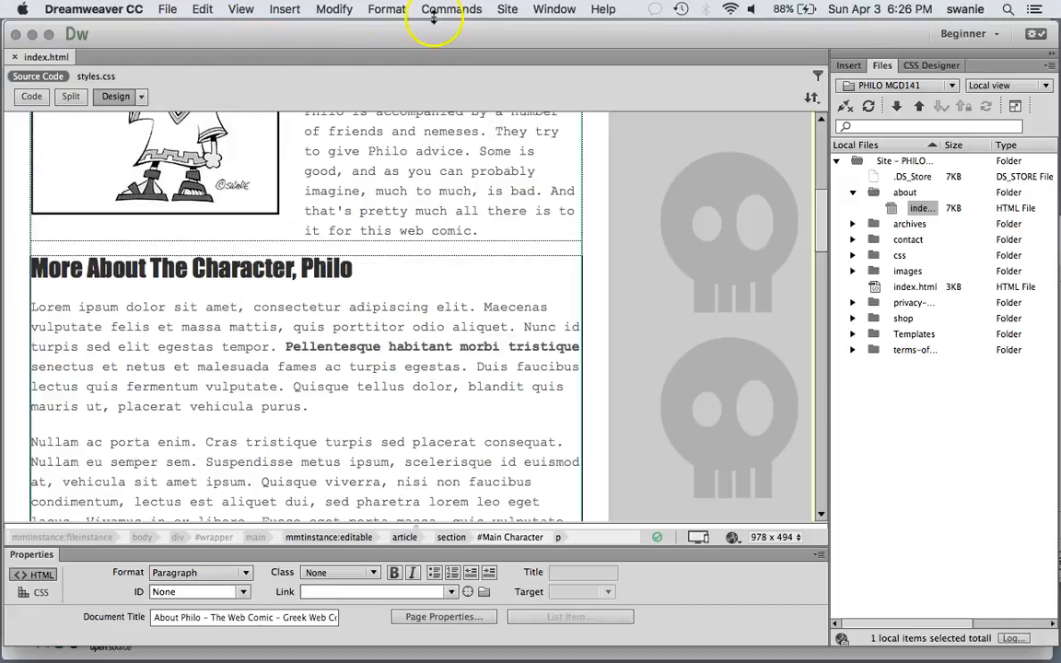
click(506, 10)
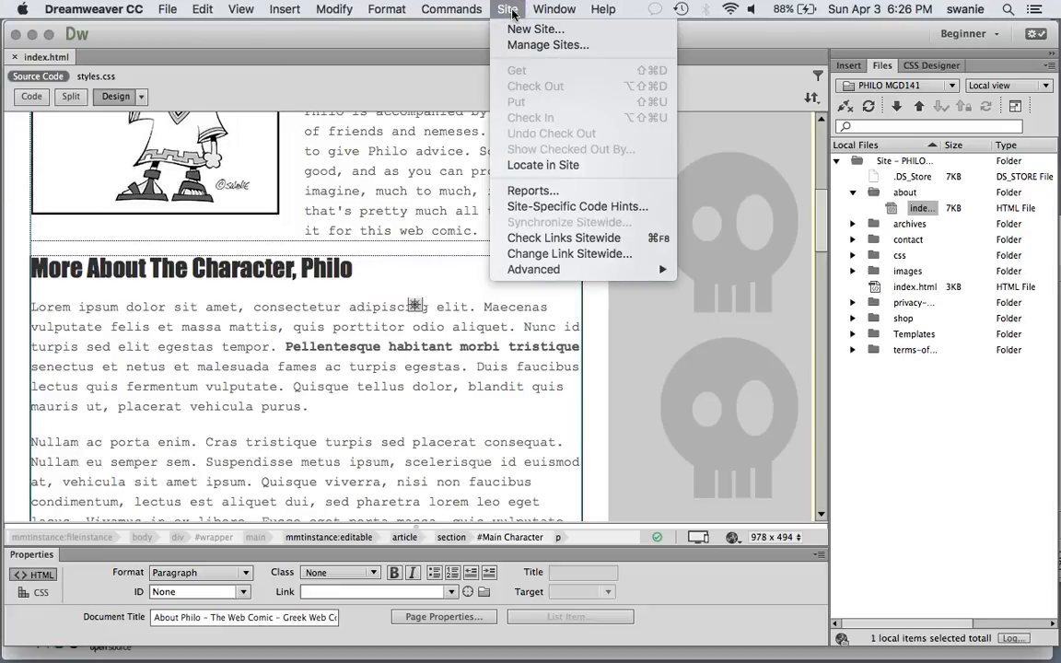
mouse_move(562, 238)
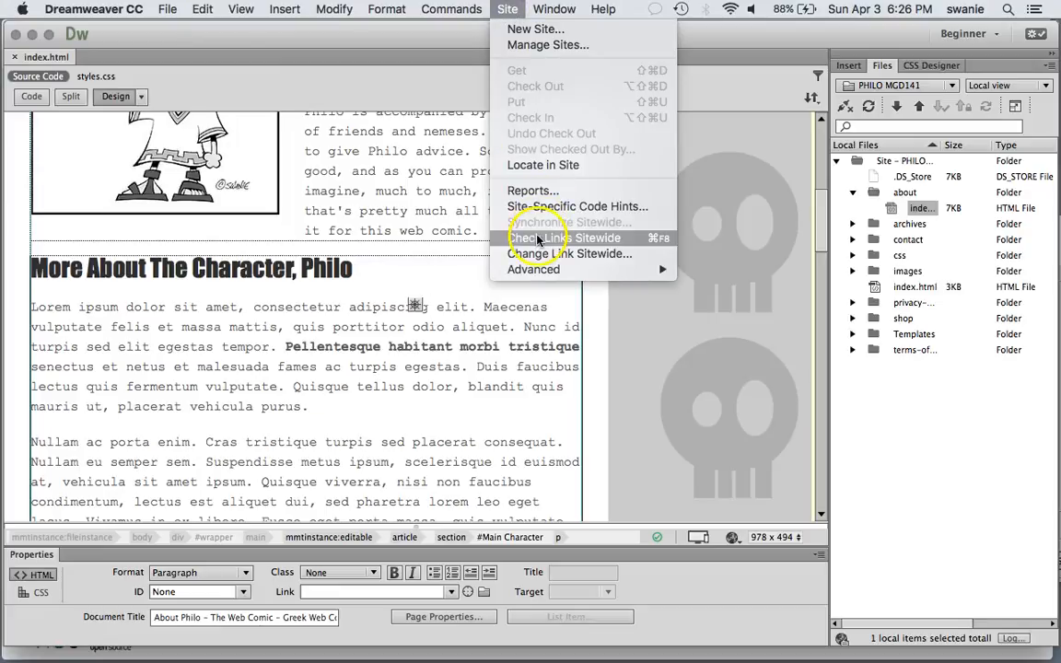
mouse_move(563, 237)
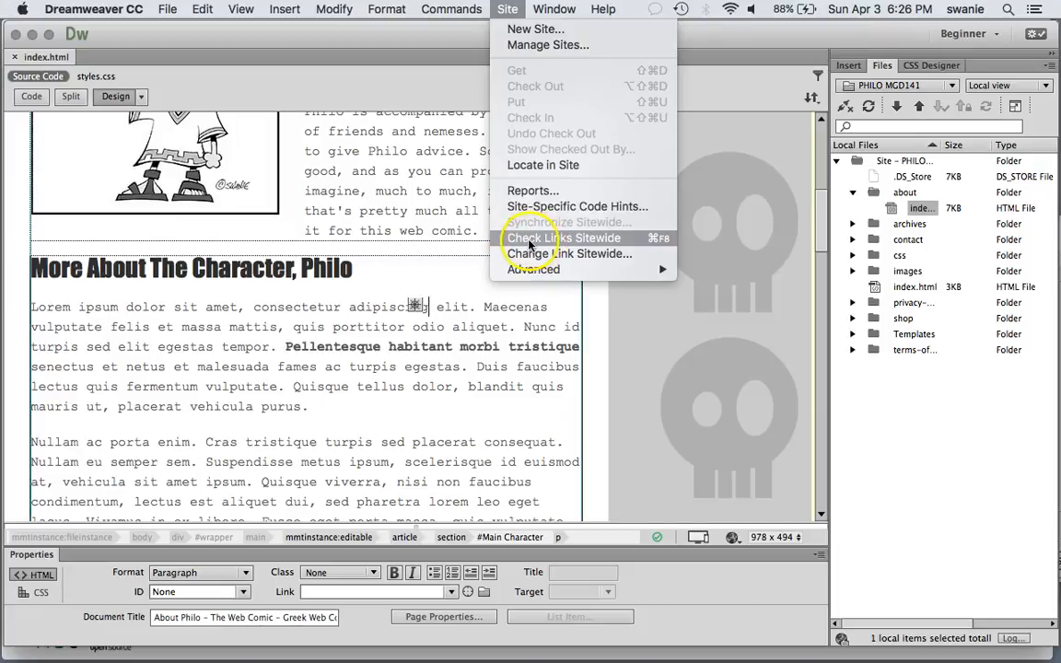
Run a sitewide link check and open /contact/index.html with the broken phone link.
click(563, 238)
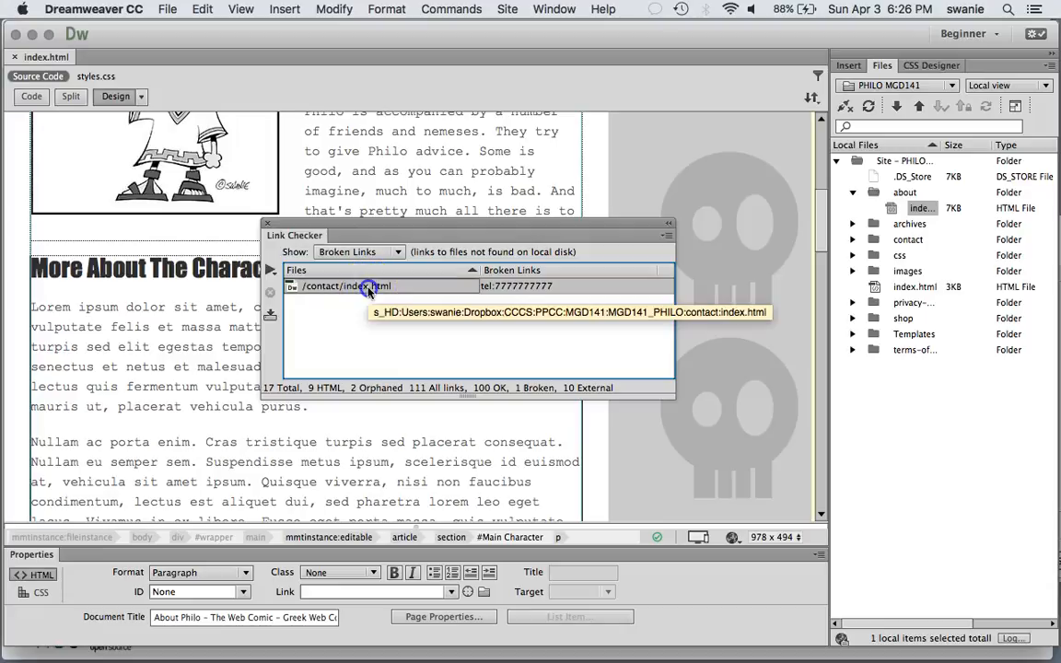
double_click(347, 285)
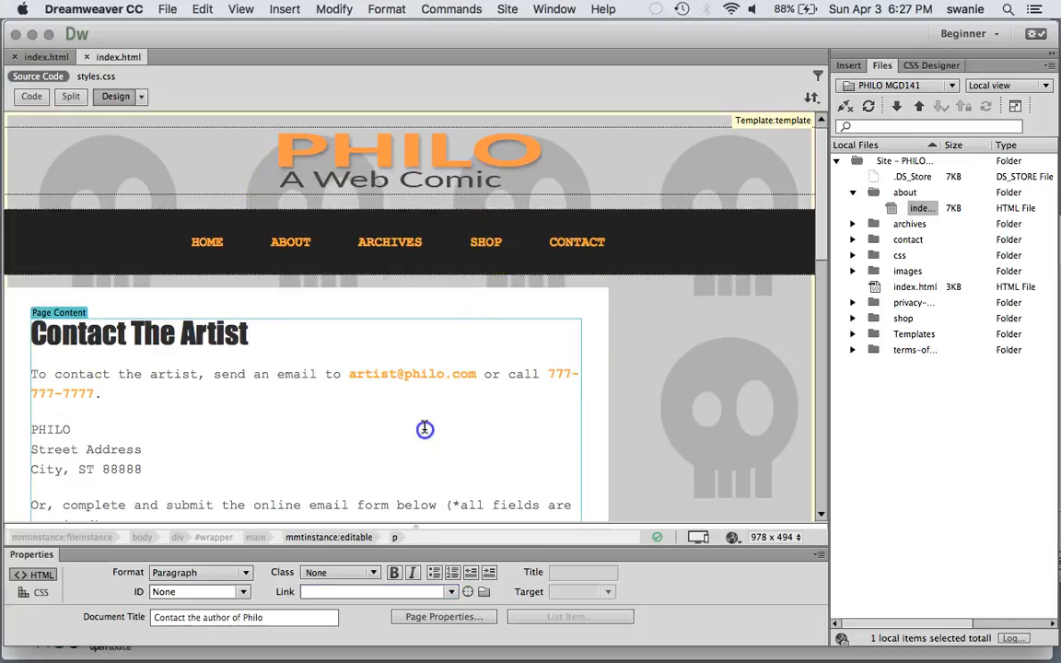
Open the Reports dialog for the Contact page with all five HTML reports selected.
click(506, 8)
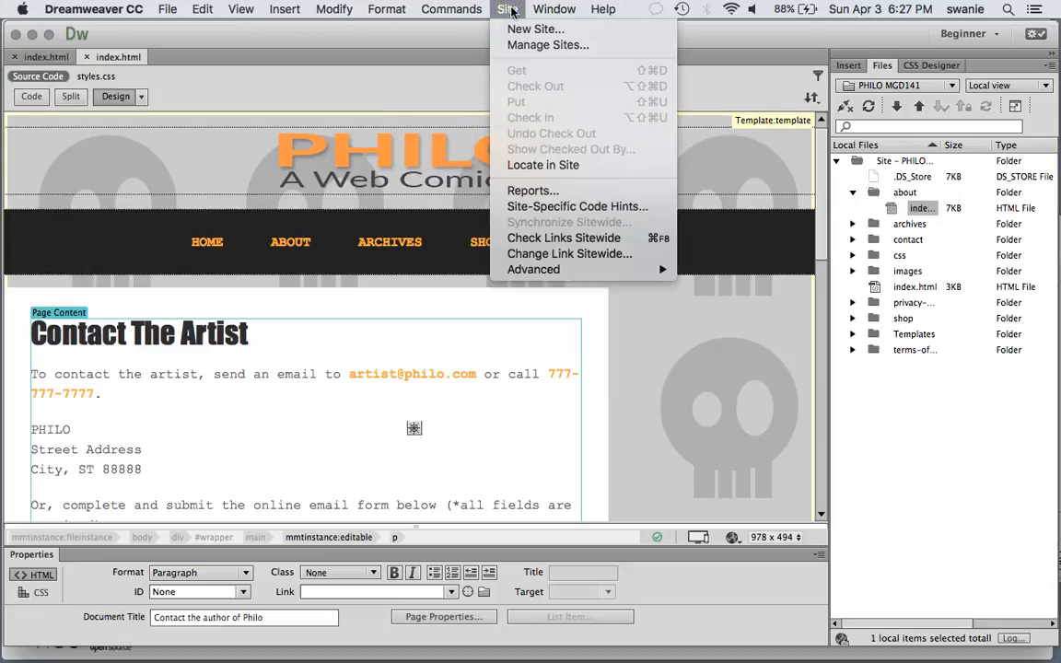
mouse_move(532, 191)
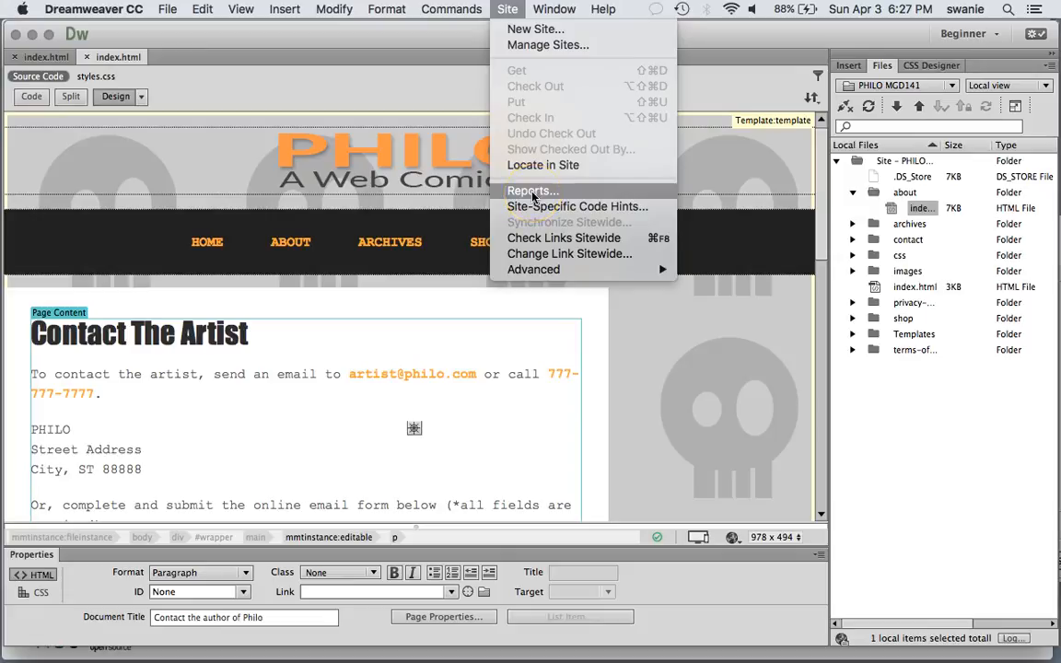
click(533, 191)
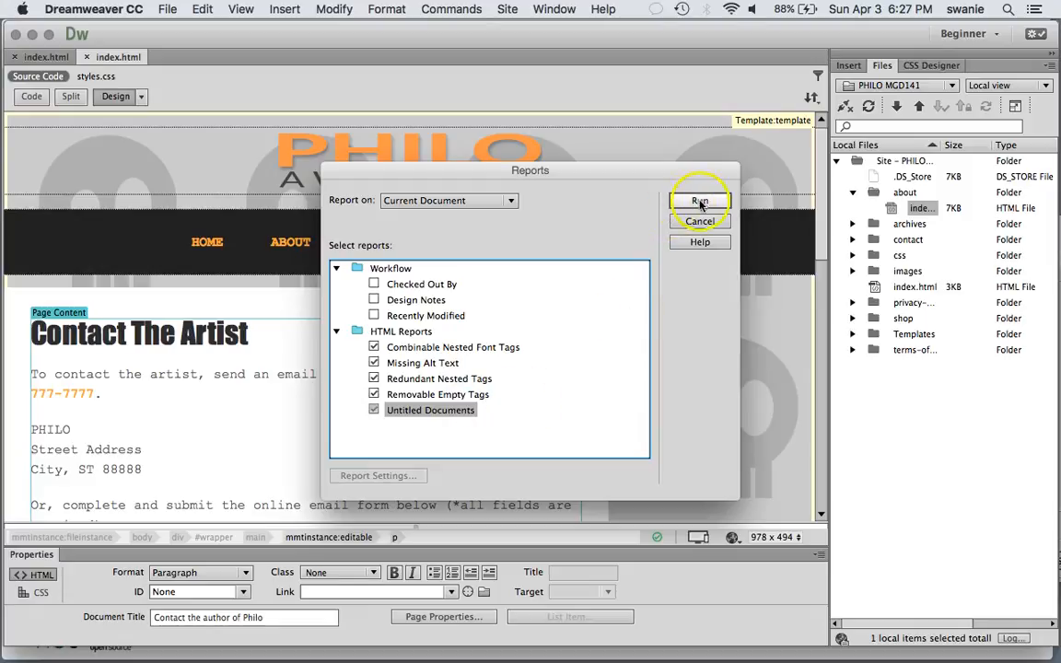
Run the HTML reports on the Contact page and close the empty results panel.
click(699, 202)
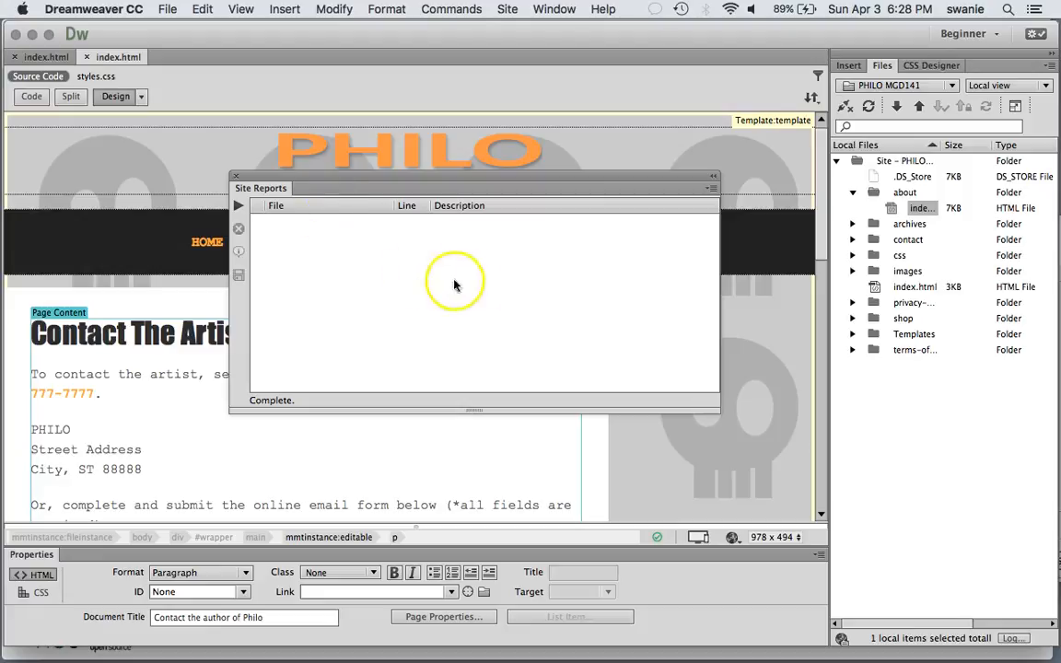
mouse_move(334, 281)
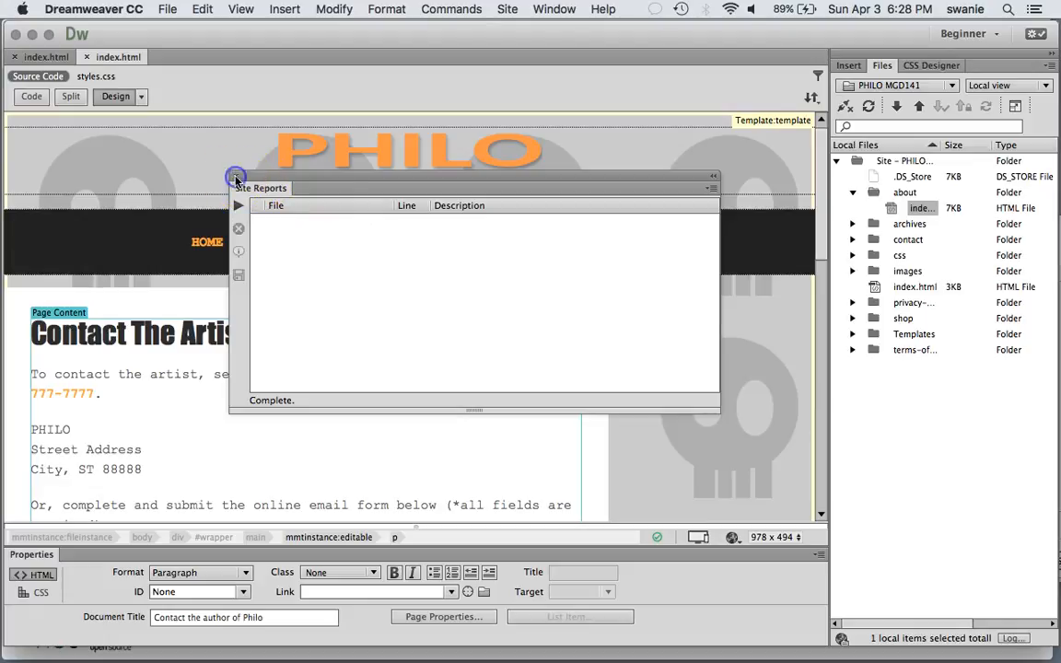
click(237, 177)
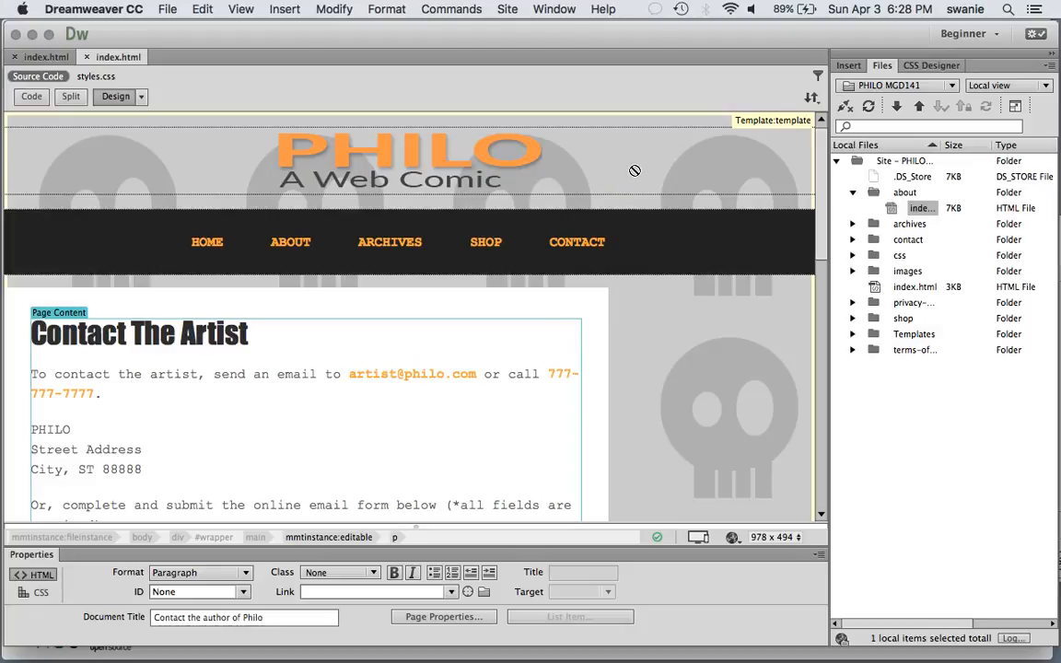
mouse_move(649, 356)
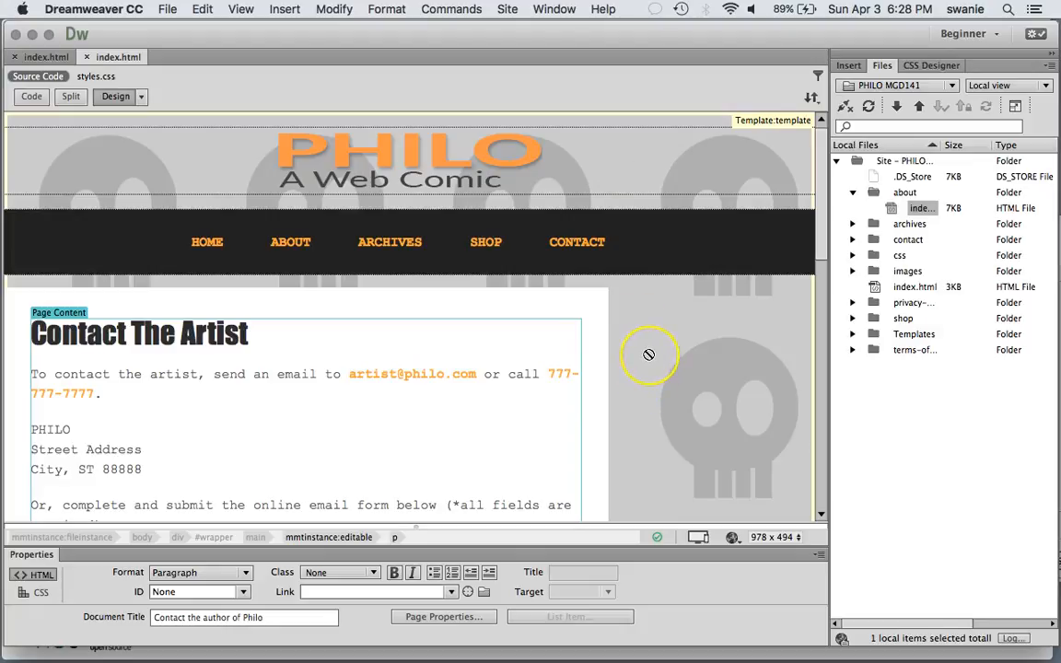